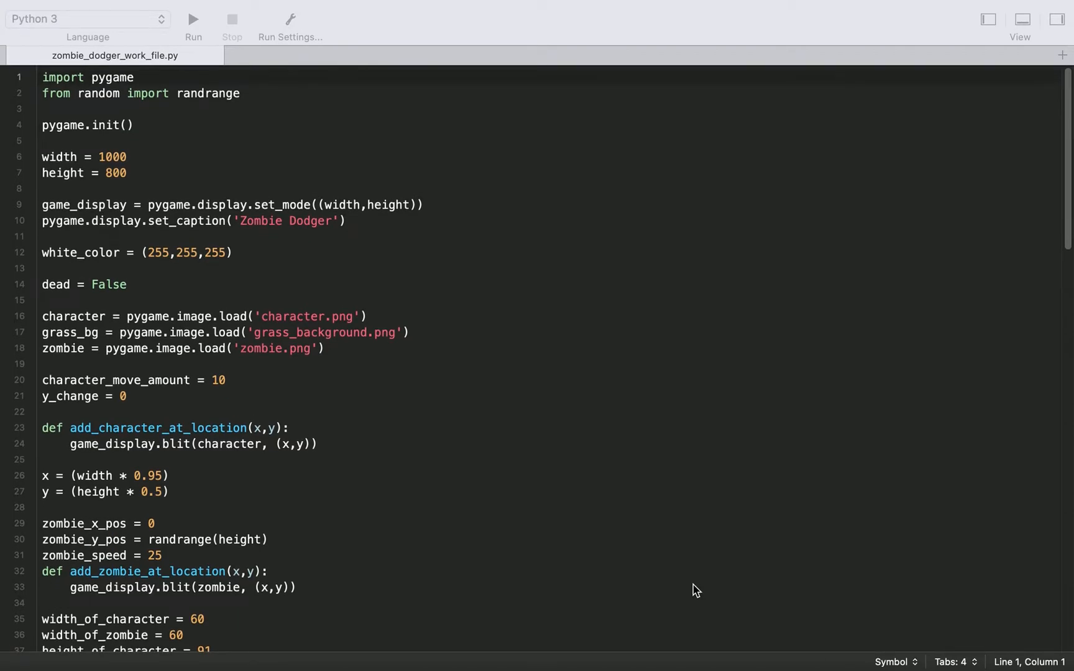
pyautogui.moveTo(868, 581)
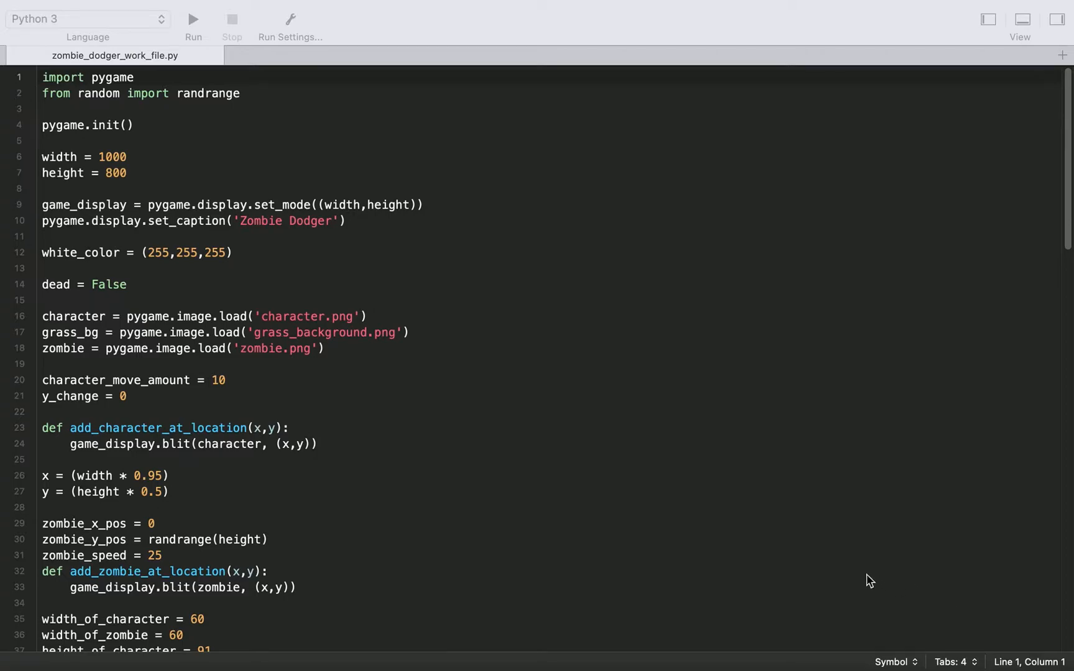
pyautogui.moveTo(554, 426)
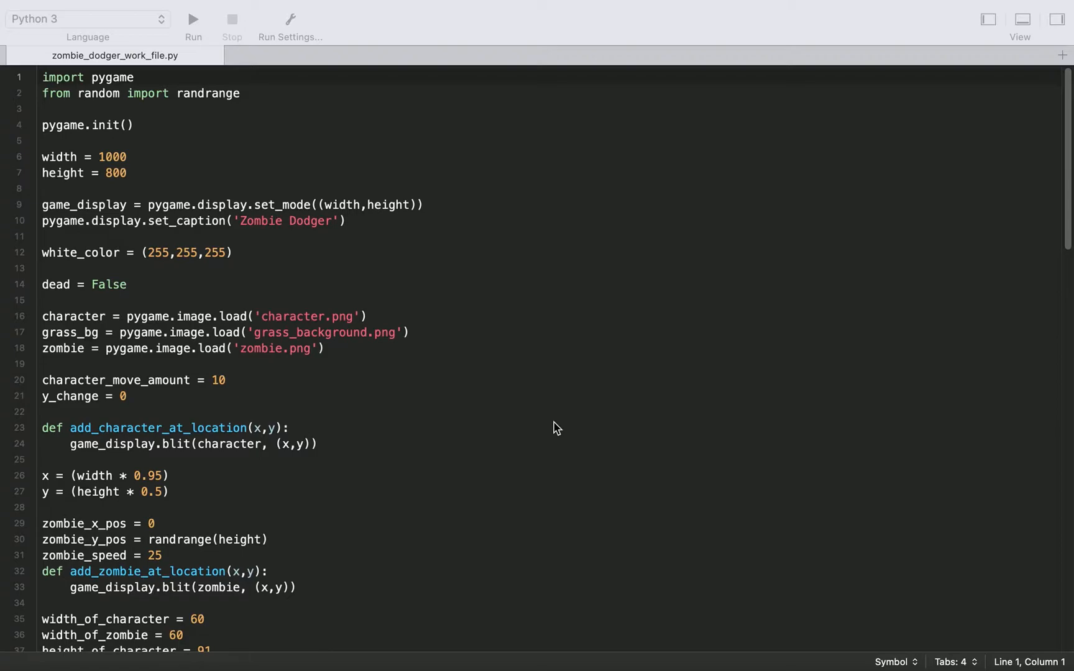
pyautogui.moveTo(469, 218)
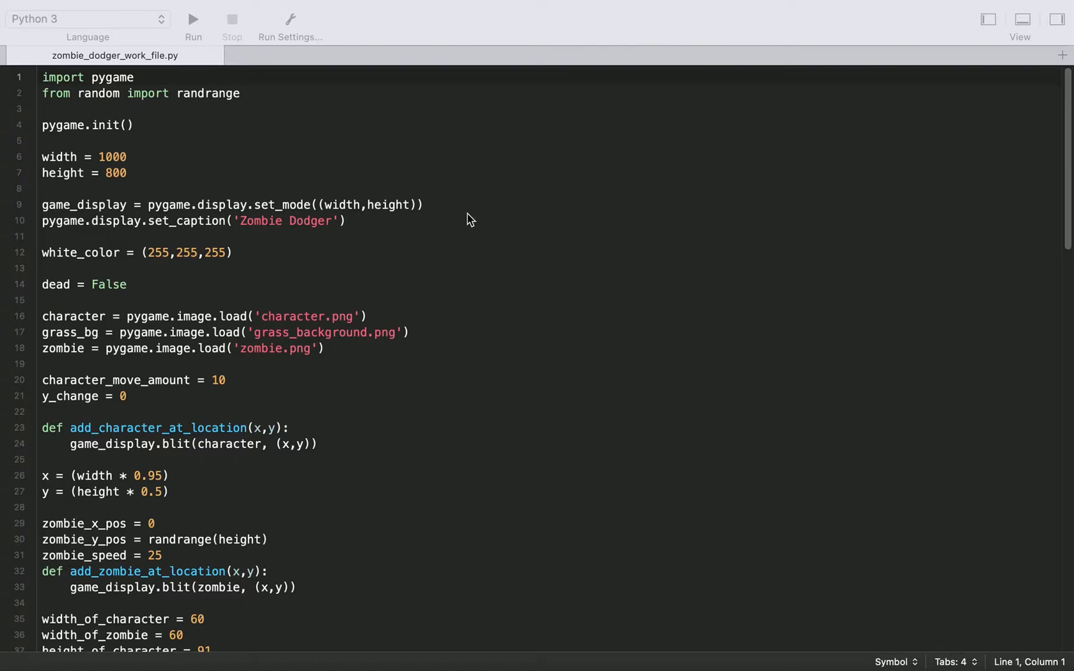
# Step: Add 'import time' on a new line below the random import
pyautogui.press('enter')
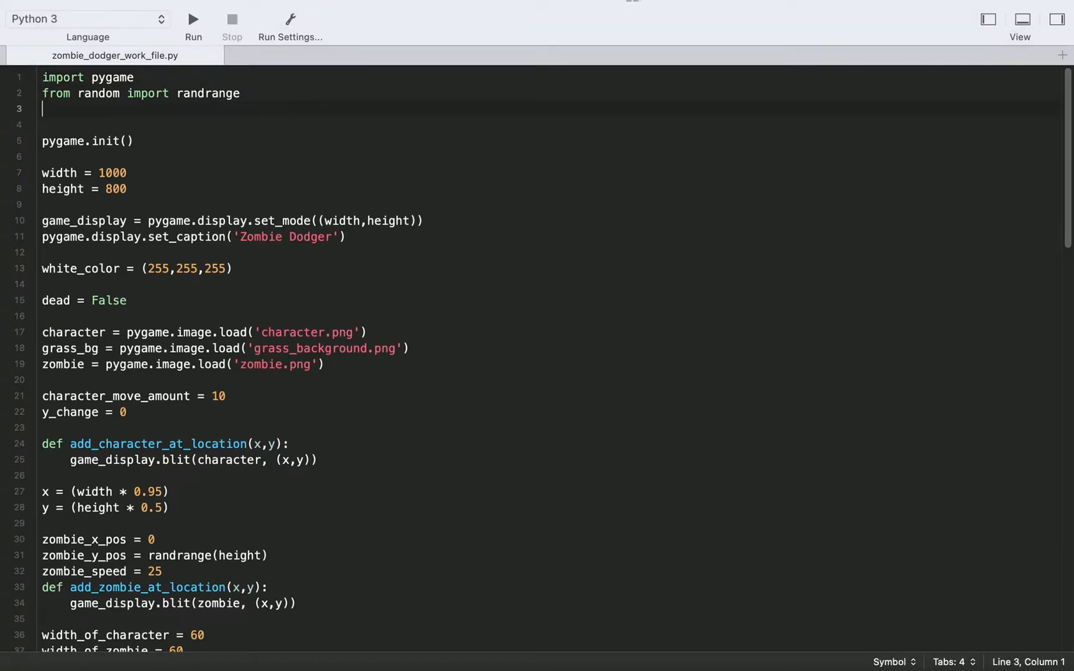
pyautogui.write('import time')
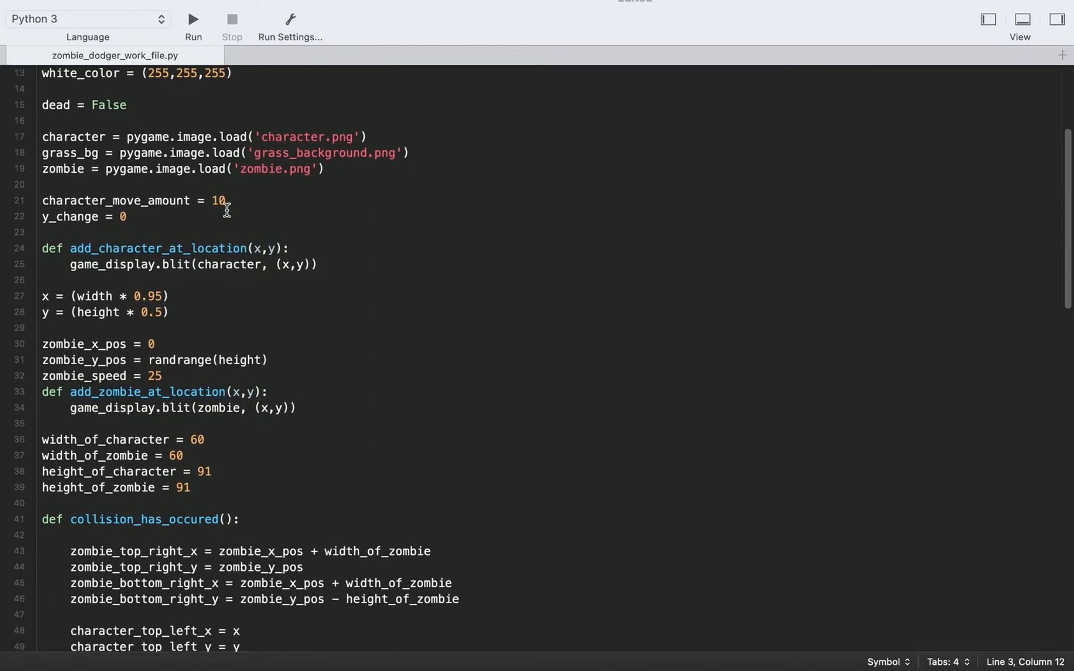
pyautogui.moveTo(190, 217)
pyautogui.write('def')
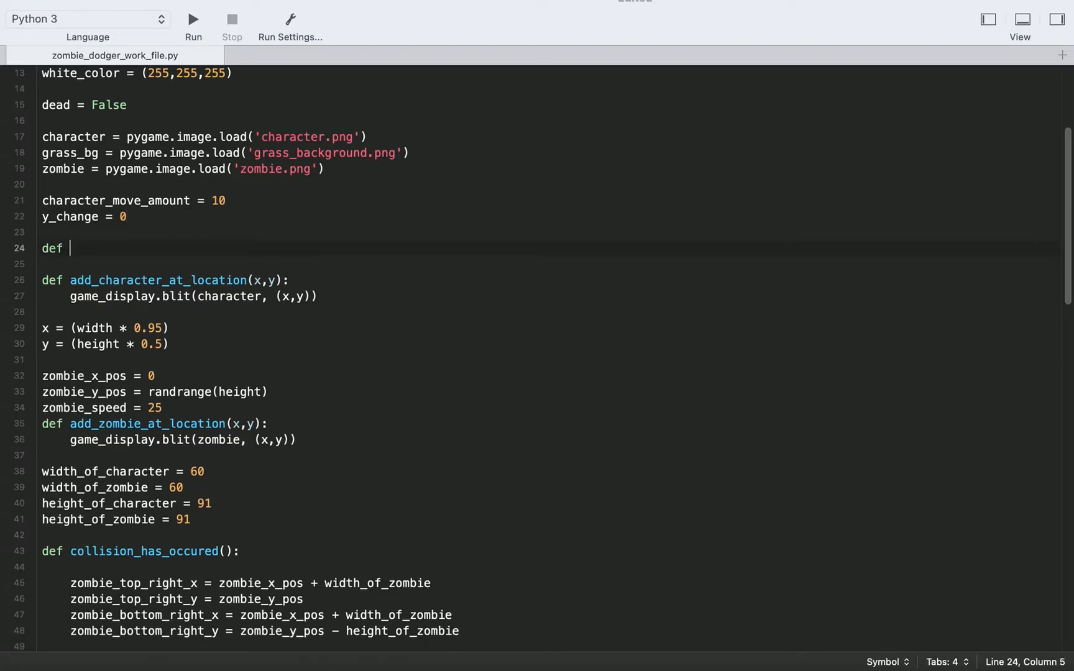
# Step: Complete the game_over_text(): function header and move into its body
pyautogui.write('game_')
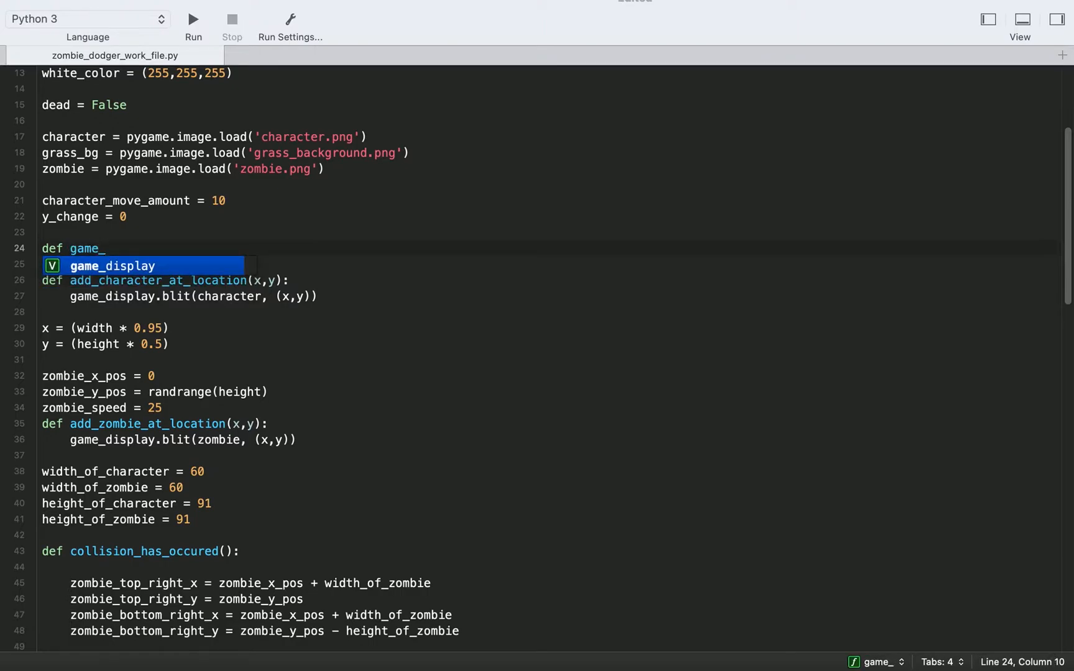
pyautogui.write('over_text')
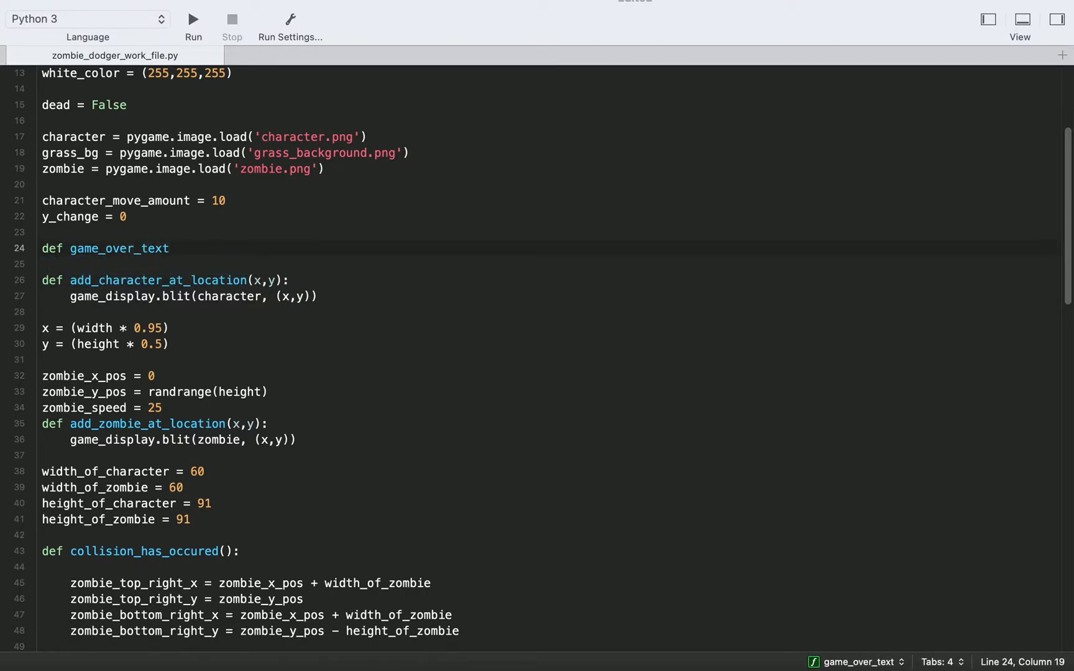
pyautogui.write('():')
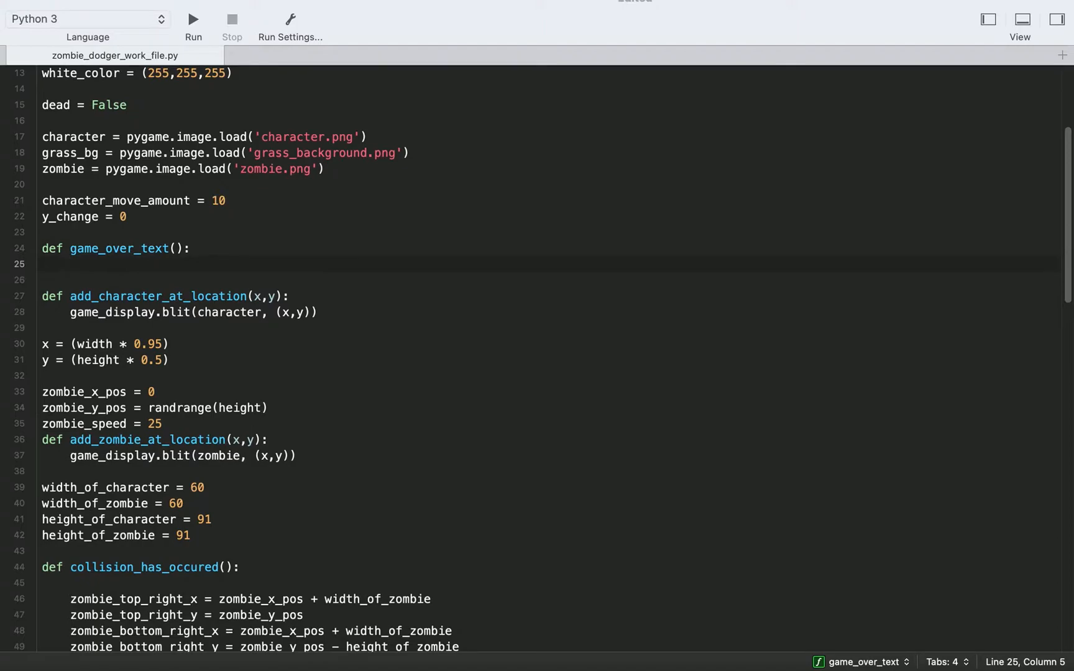
pyautogui.click(71, 264)
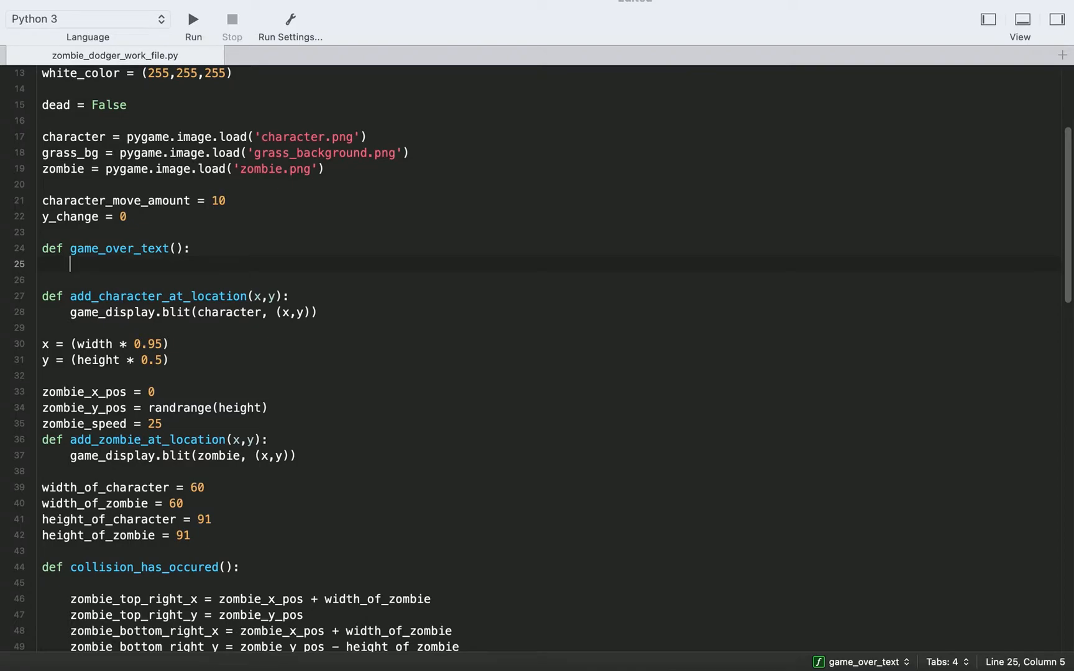
# Step: Set decay_font to pygame.font.Font('Decay-M5RB.ttf', 36) inside the function
pyautogui.write('decay_font = pygame')
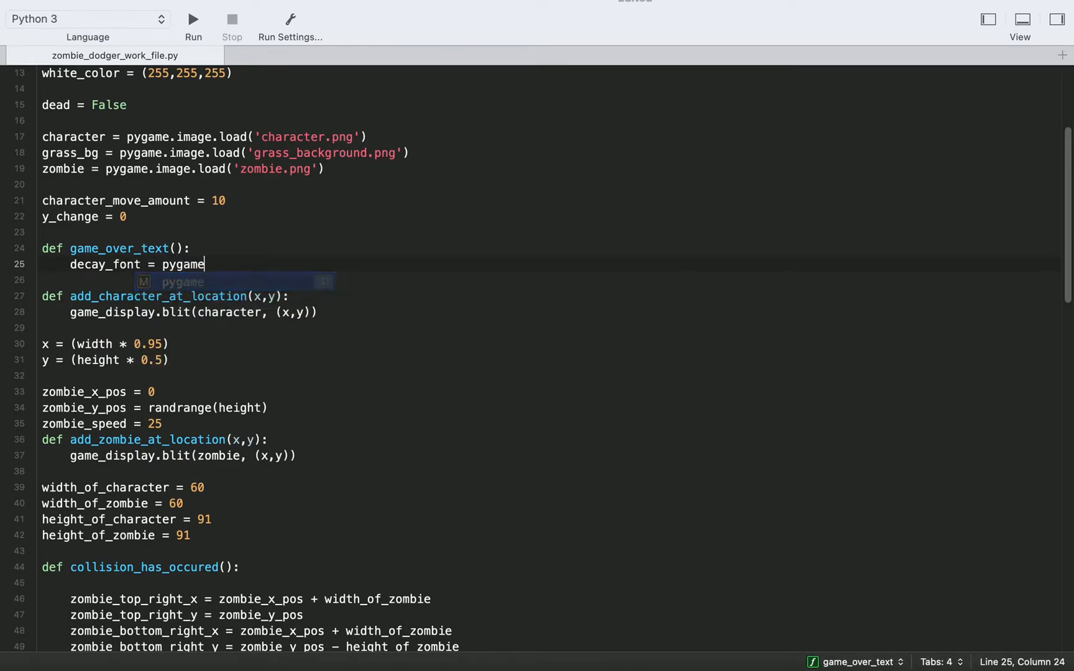
pyautogui.write('.font')
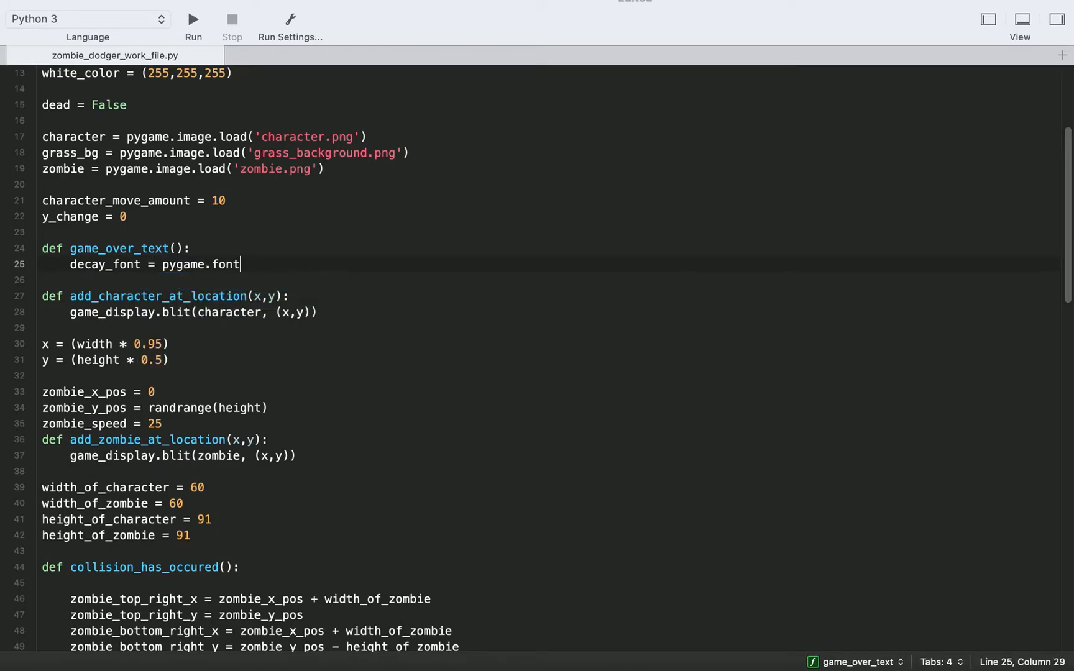
pyautogui.write('.Fon')
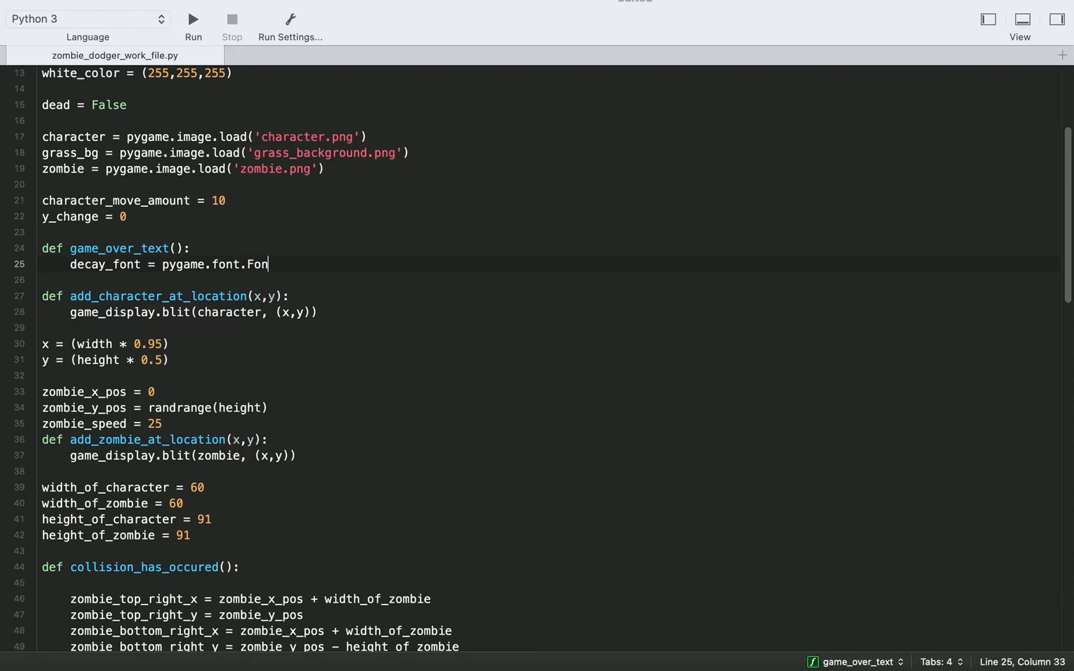
pyautogui.write("t('")
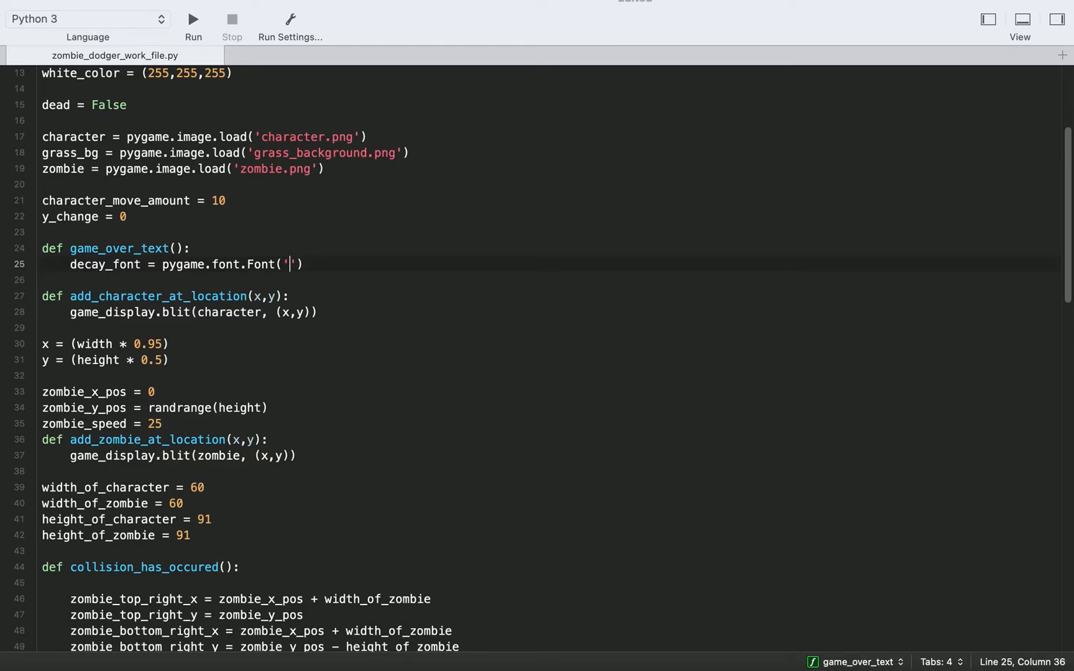
pyautogui.write('D')
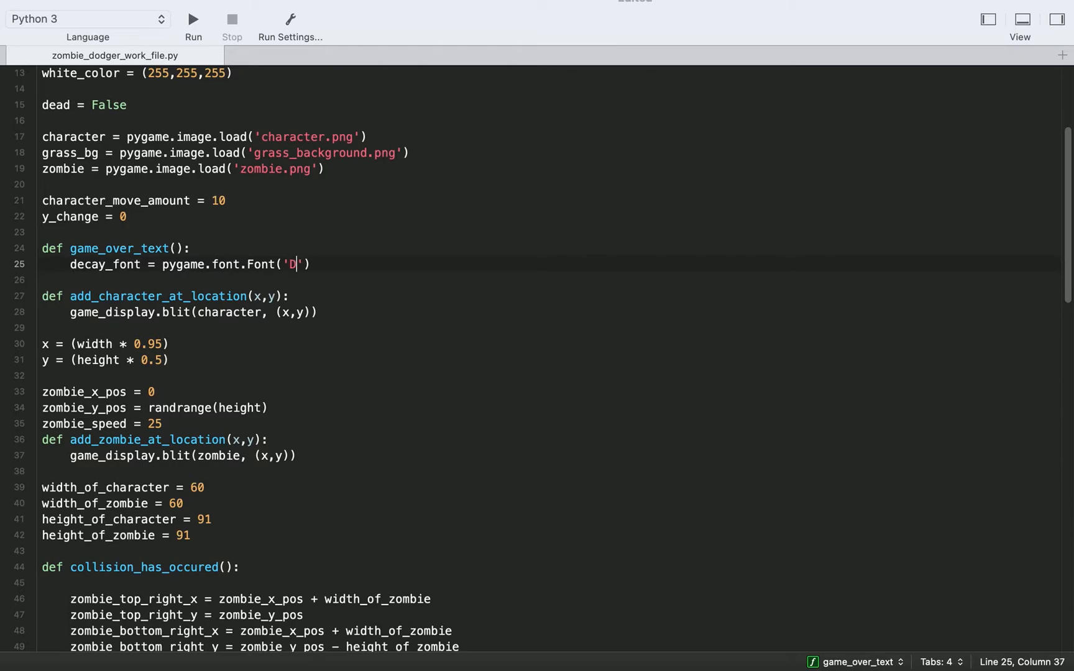
pyautogui.write('ecay-')
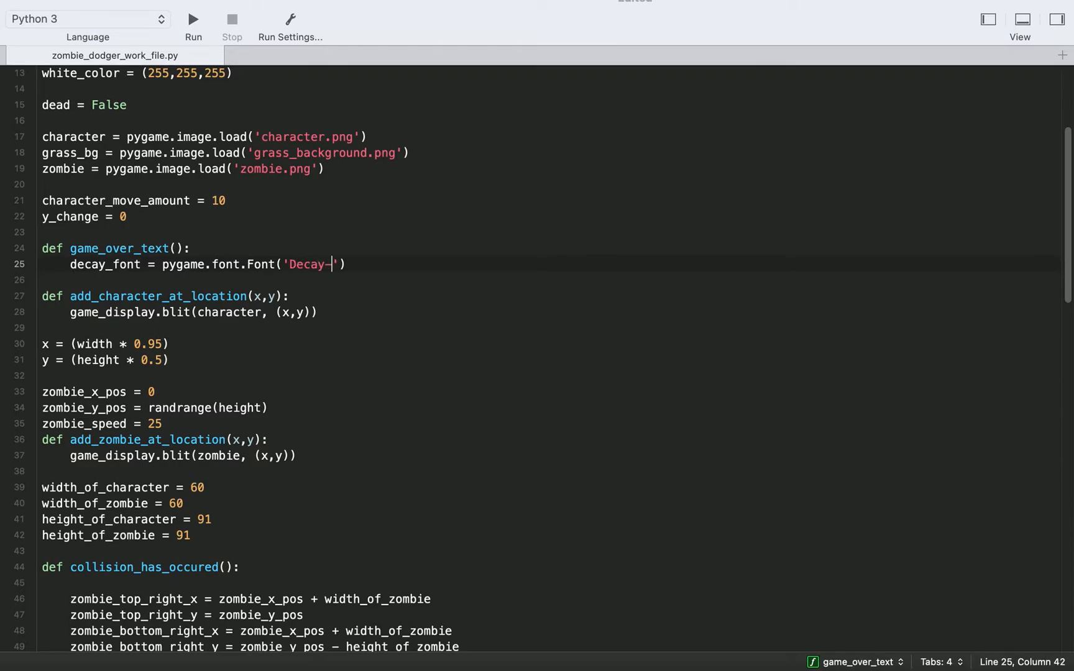
pyautogui.write('M')
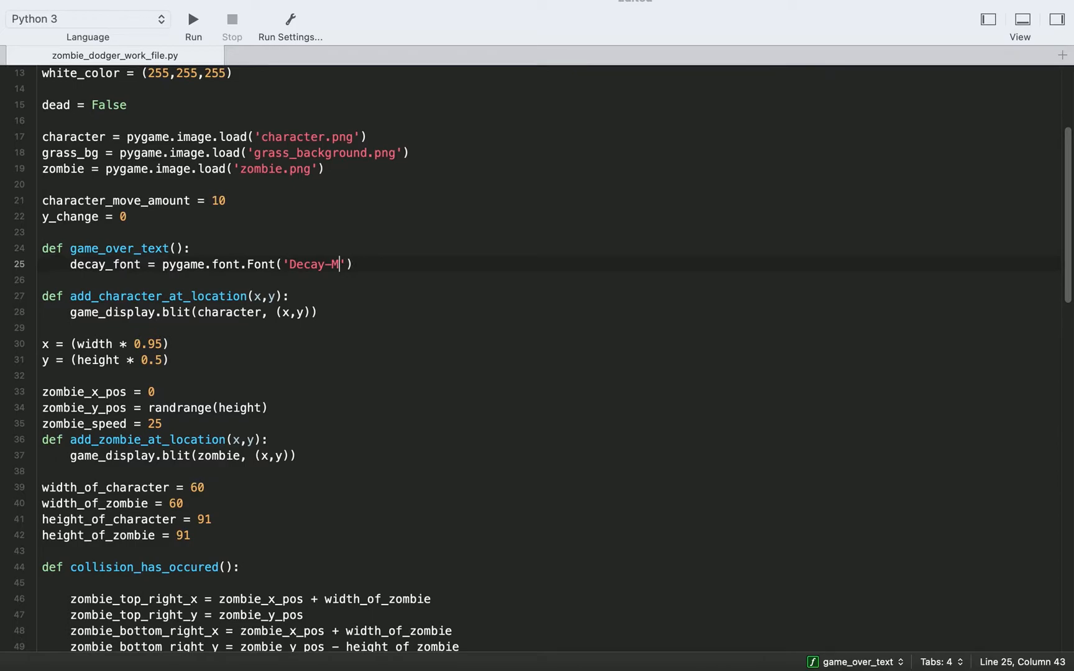
pyautogui.write('5')
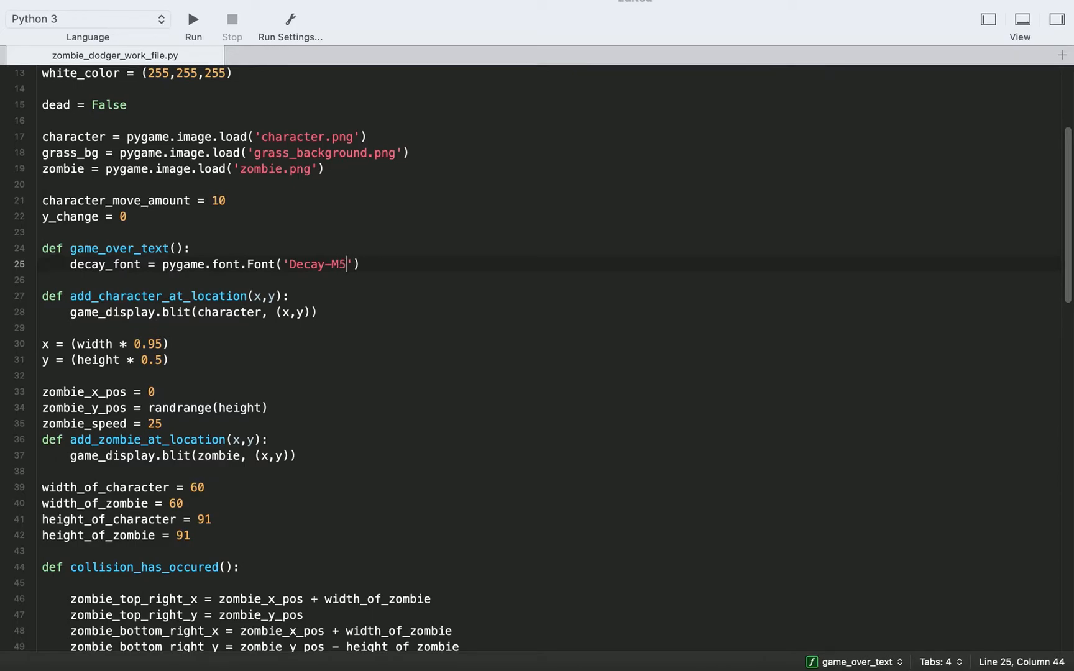
pyautogui.write('RB.ttf')
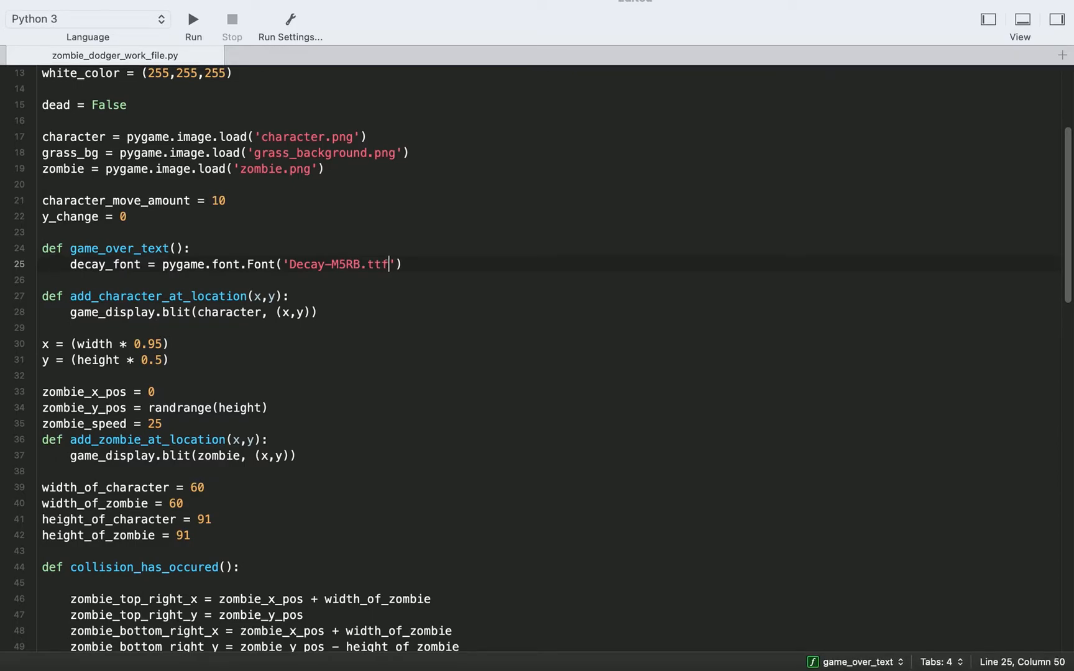
pyautogui.press('Right')
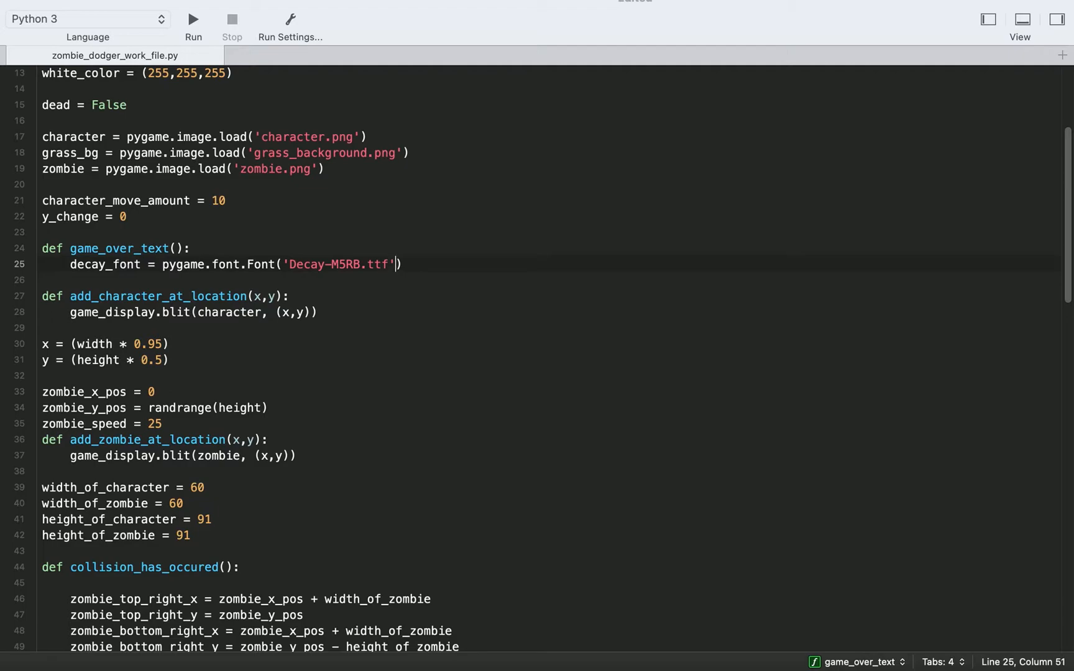
pyautogui.write(',')
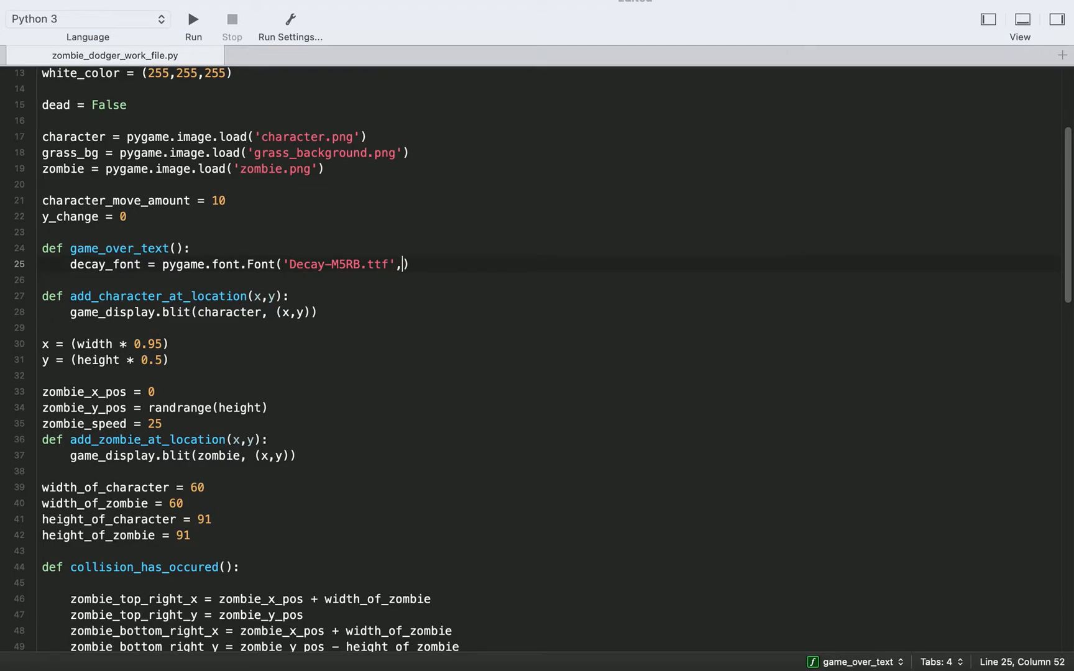
pyautogui.write('36')
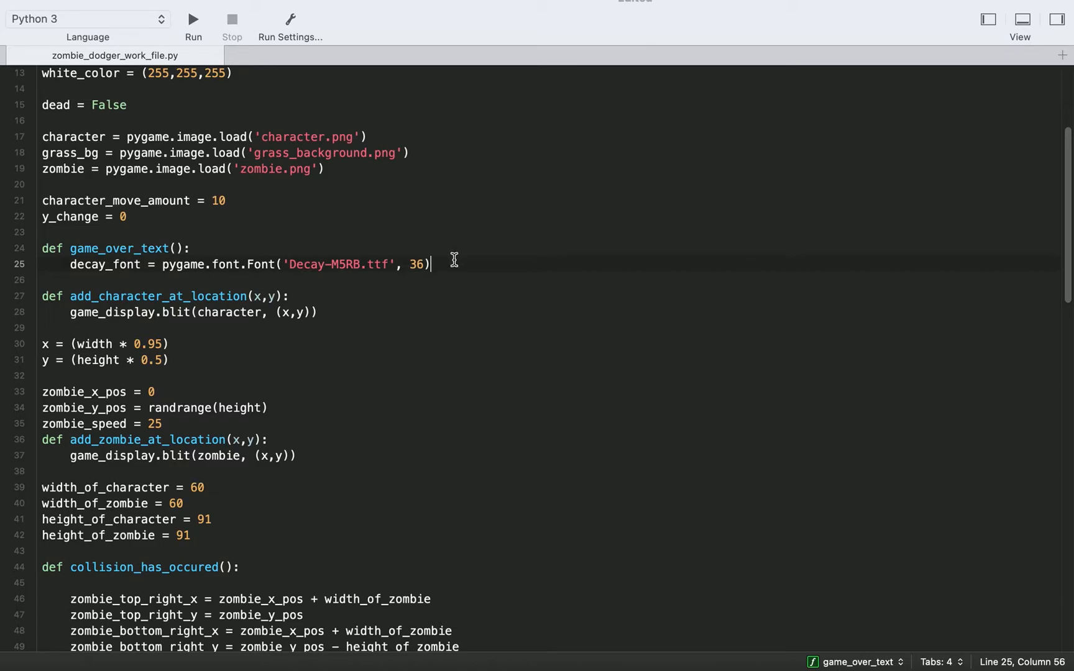
# Step: Start a new text_surface line calling decay_font.render
pyautogui.press('Enter')
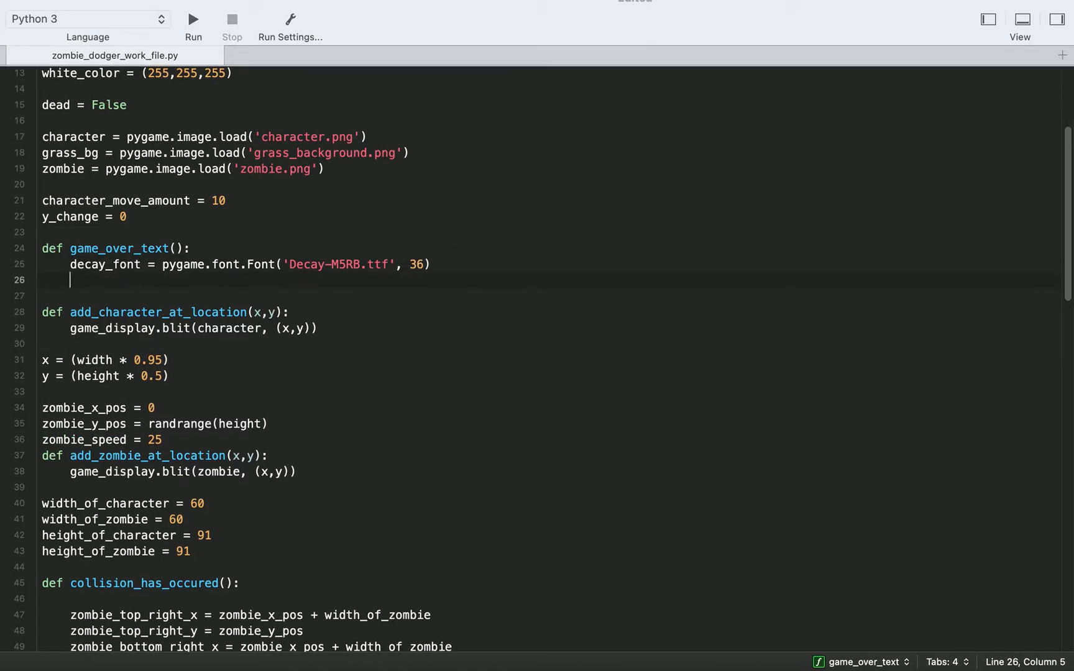
pyautogui.write('text')
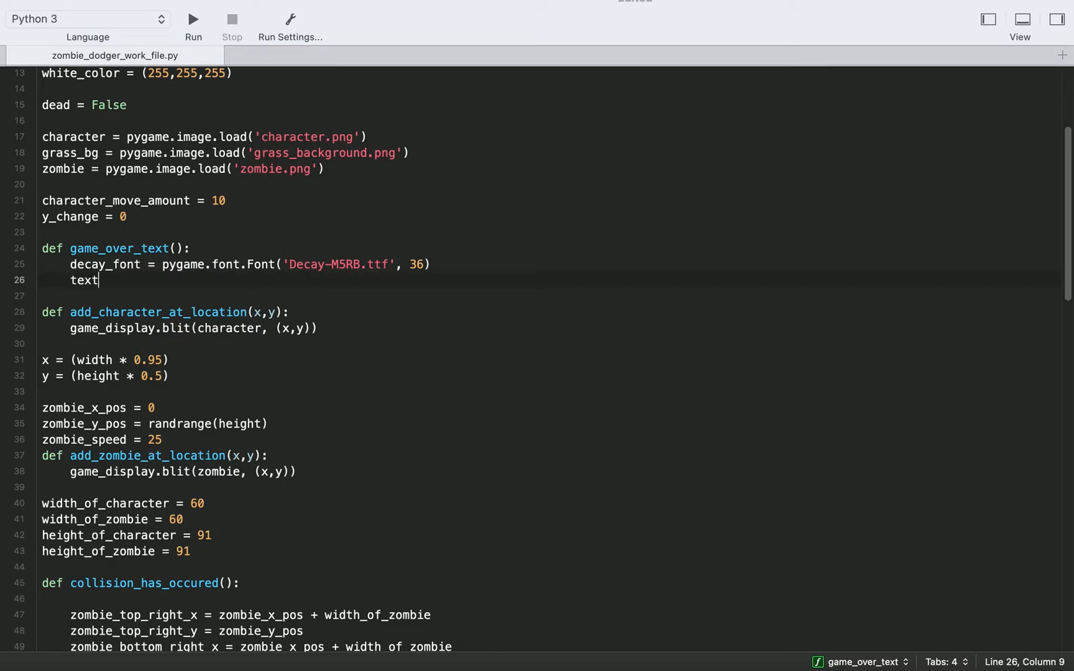
pyautogui.write('_surfa')
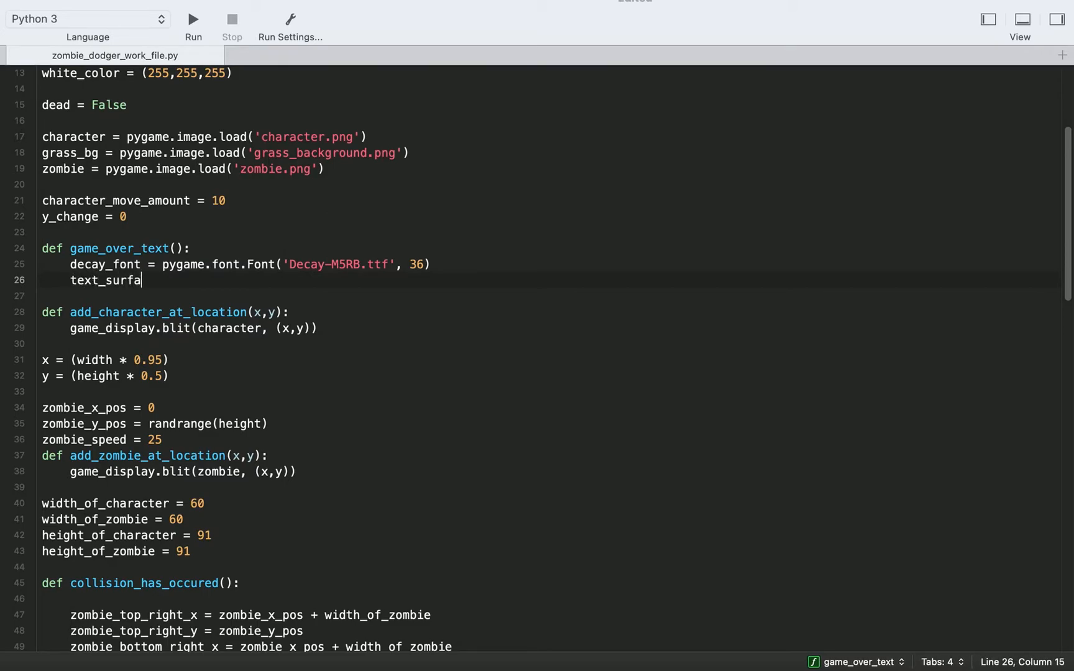
pyautogui.write('ce = d')
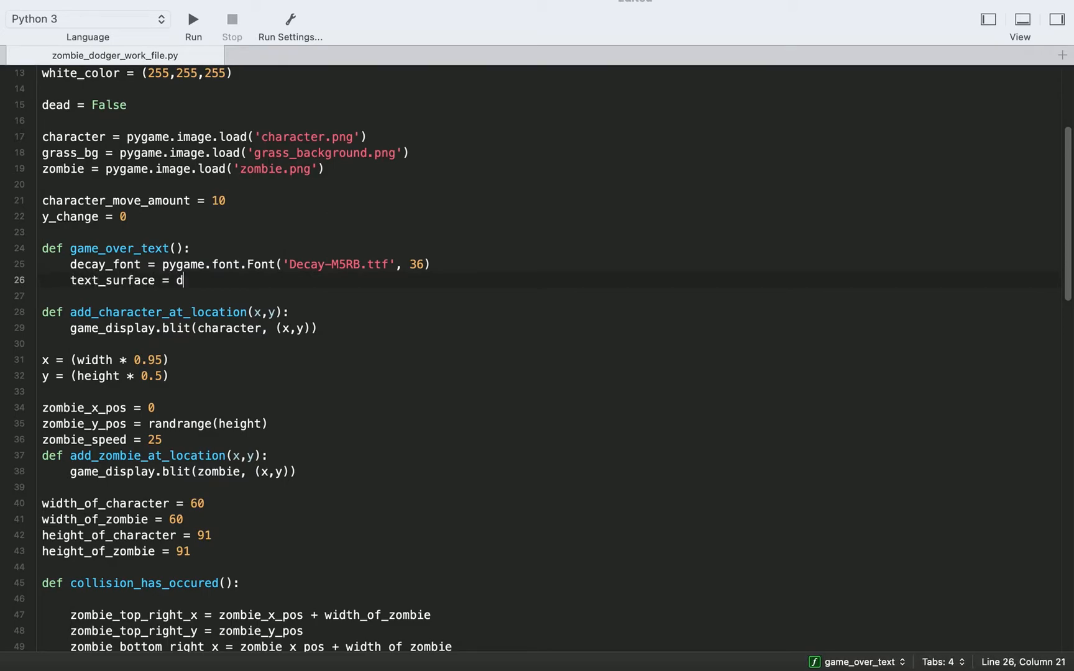
pyautogui.write('ecay_font')
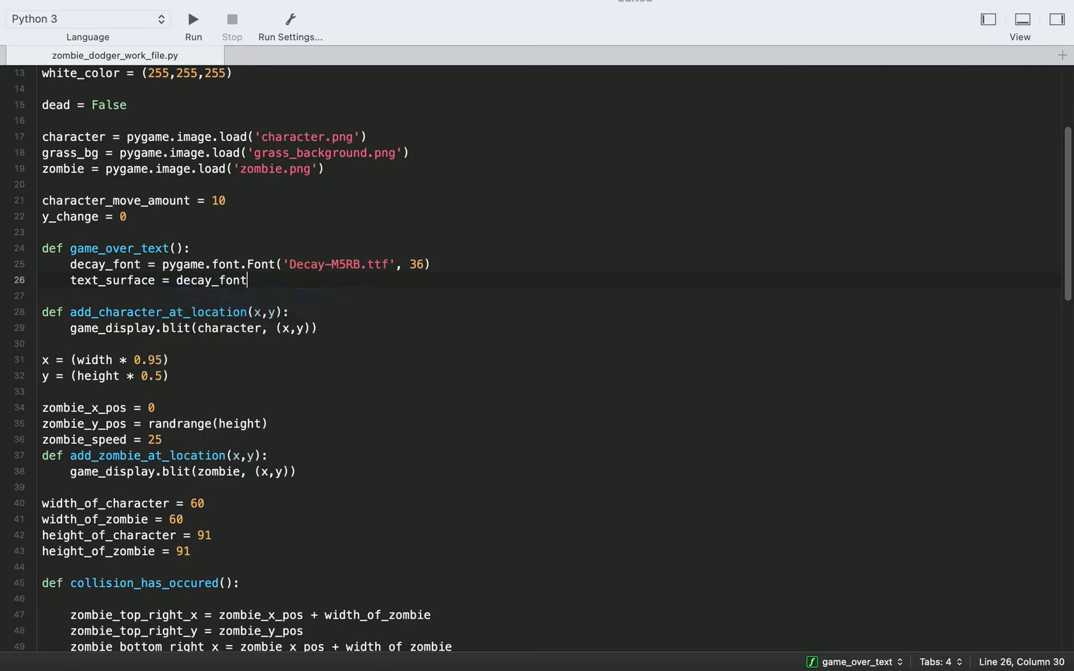
pyautogui.write('.')
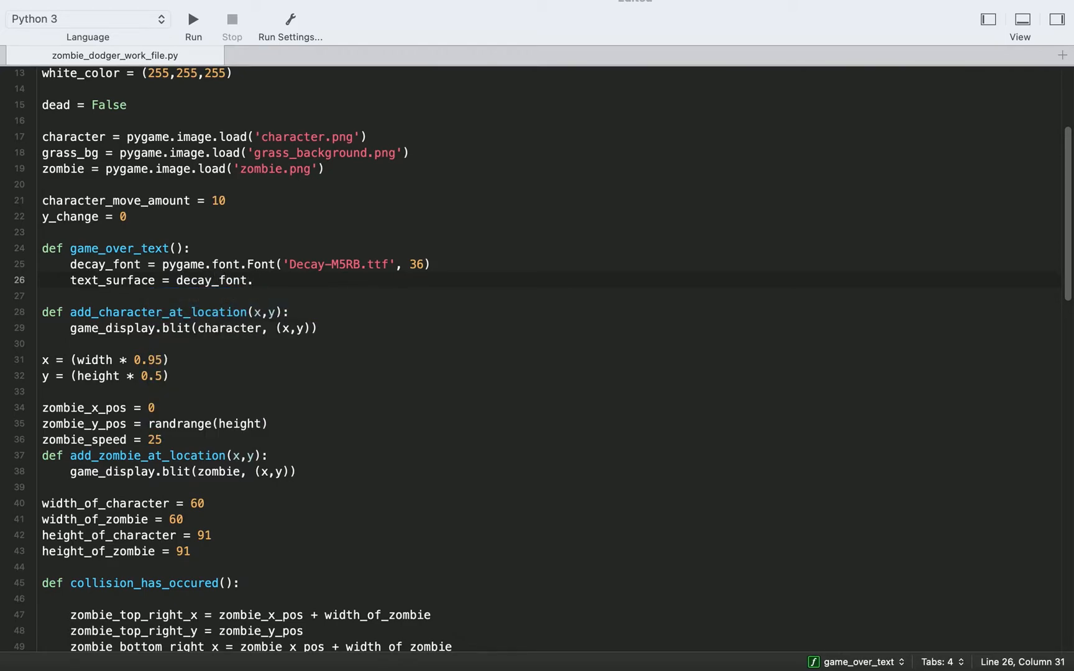
pyautogui.write("render('')")
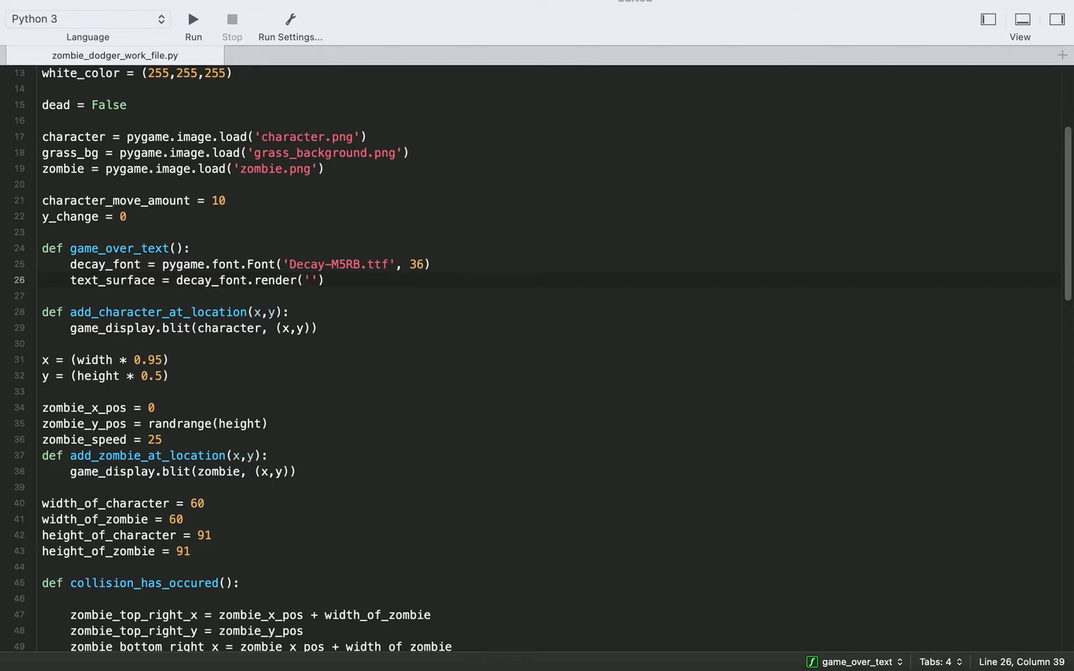
# Step: Render 'You Died!' antialiased (True) in red (255,0,0)
pyautogui.write('You D')
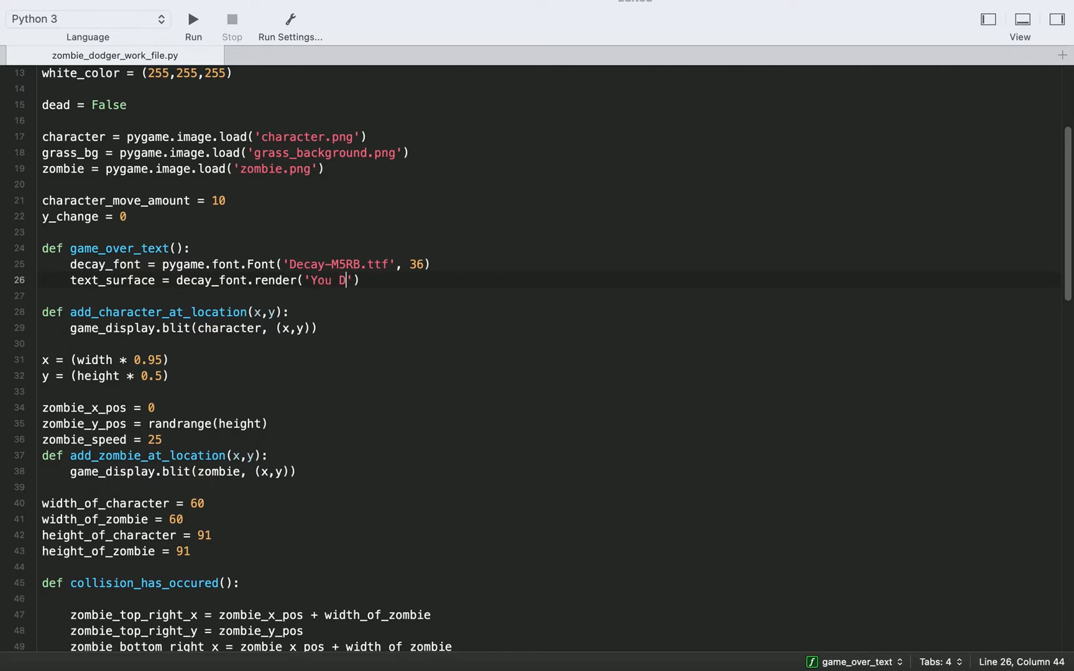
pyautogui.write('ied!')
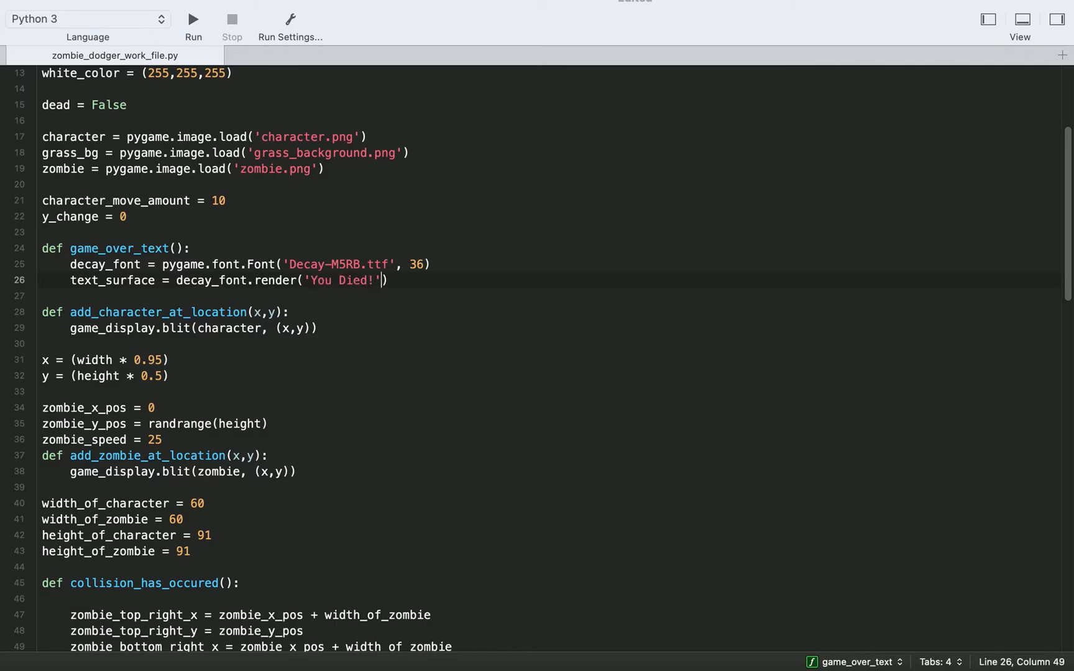
pyautogui.write(',Tru')
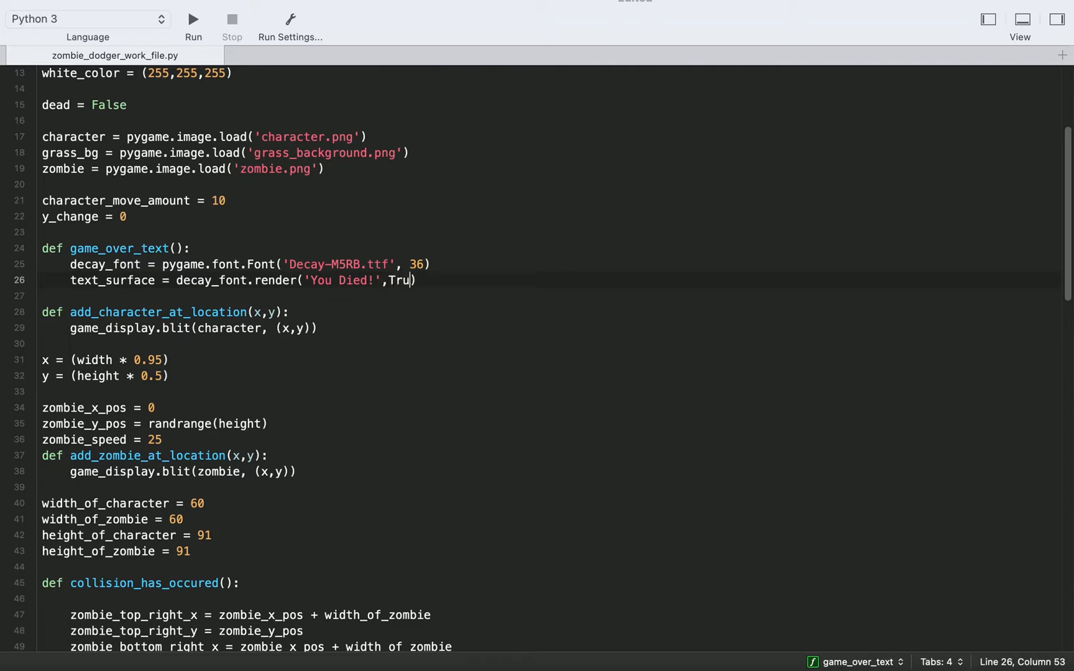
pyautogui.write('e,(')
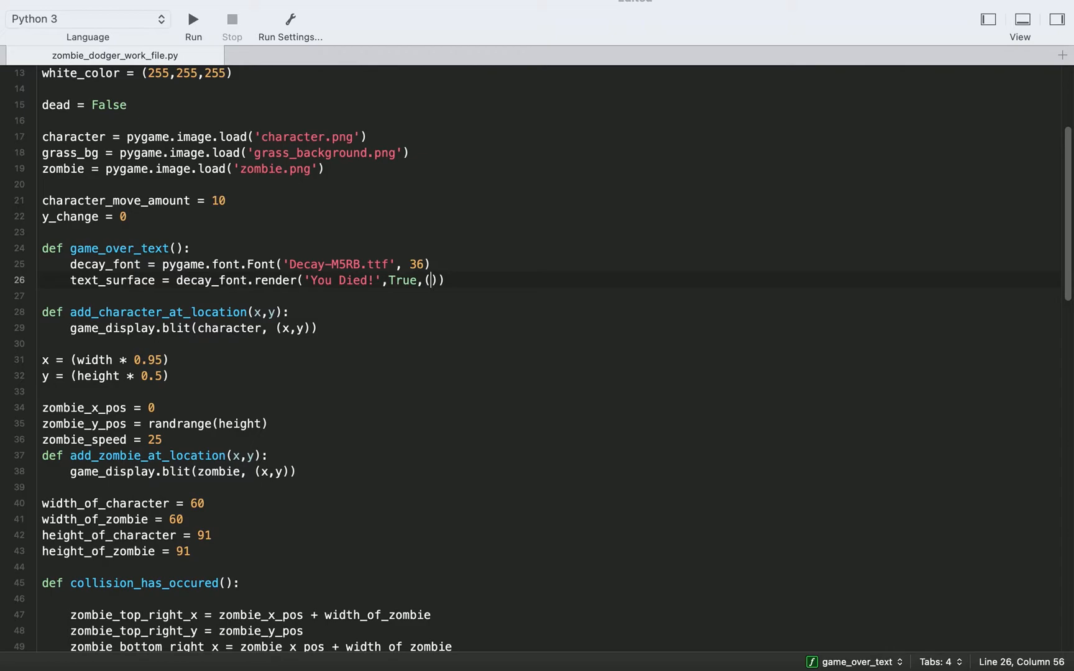
pyautogui.write('2')
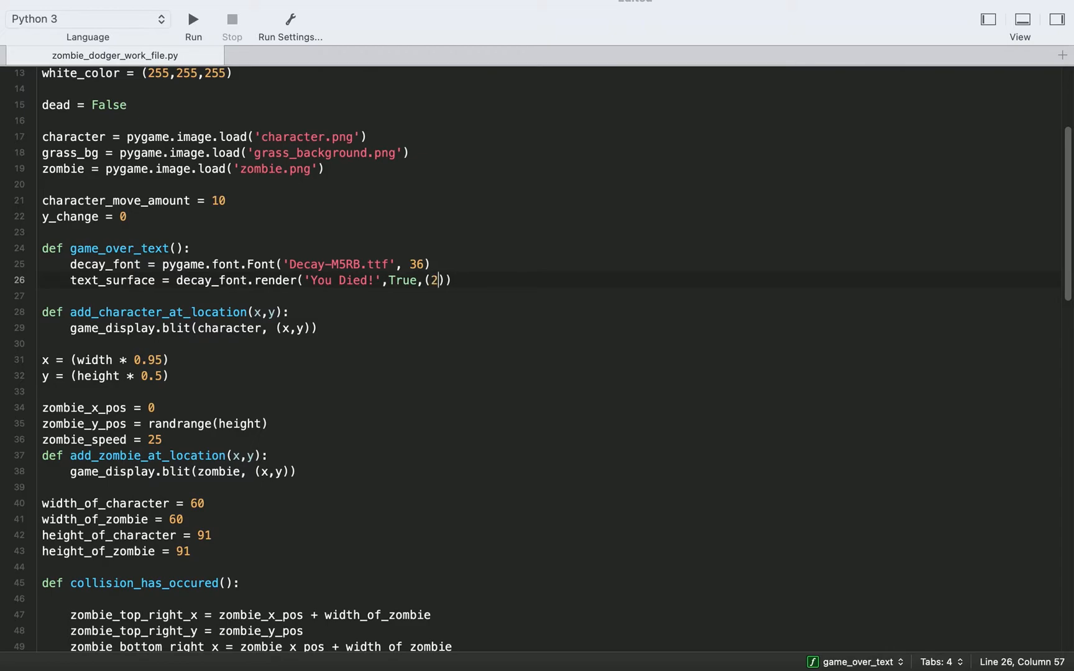
pyautogui.write('55,')
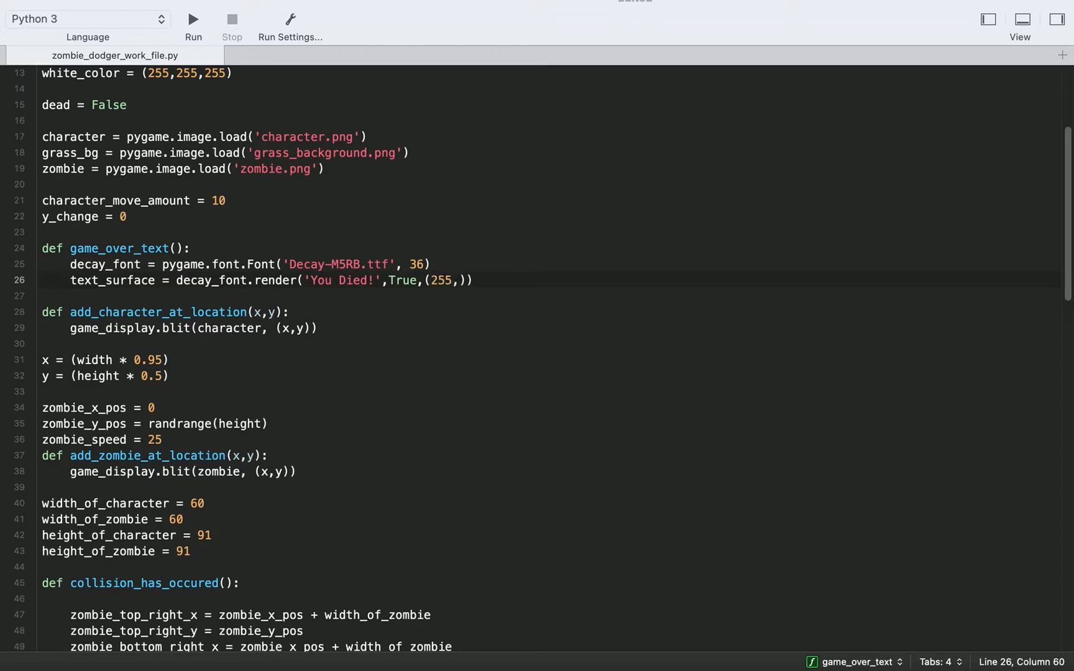
pyautogui.write('0,0')
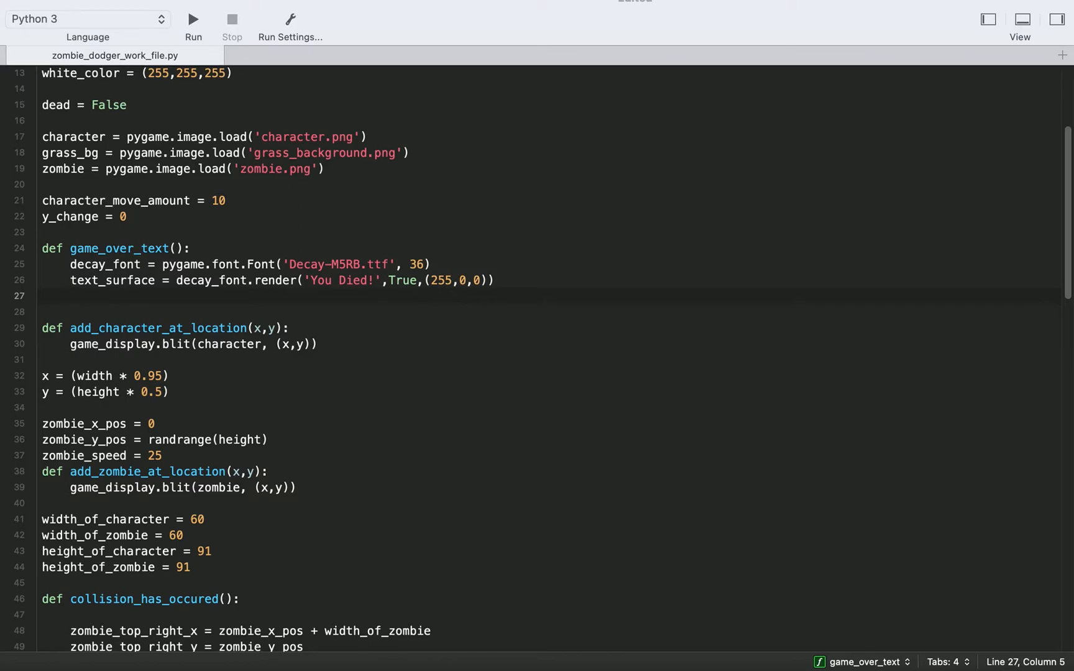
# Step: Blit text_surface onto game_display at (width/4, height/2)
pyautogui.write('gam')
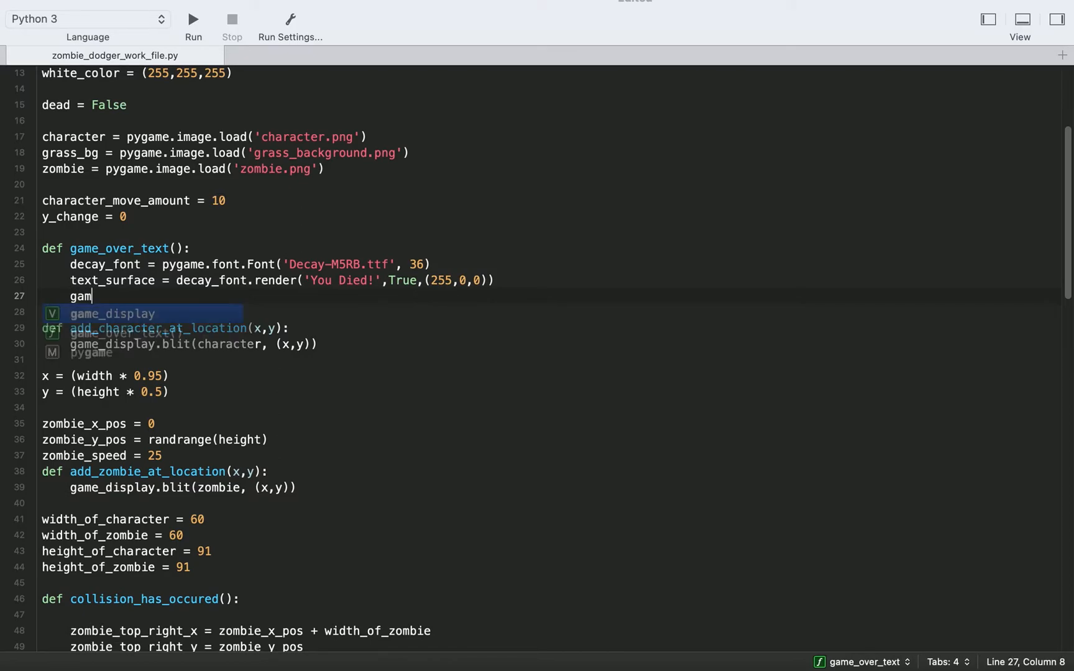
pyautogui.write('displa')
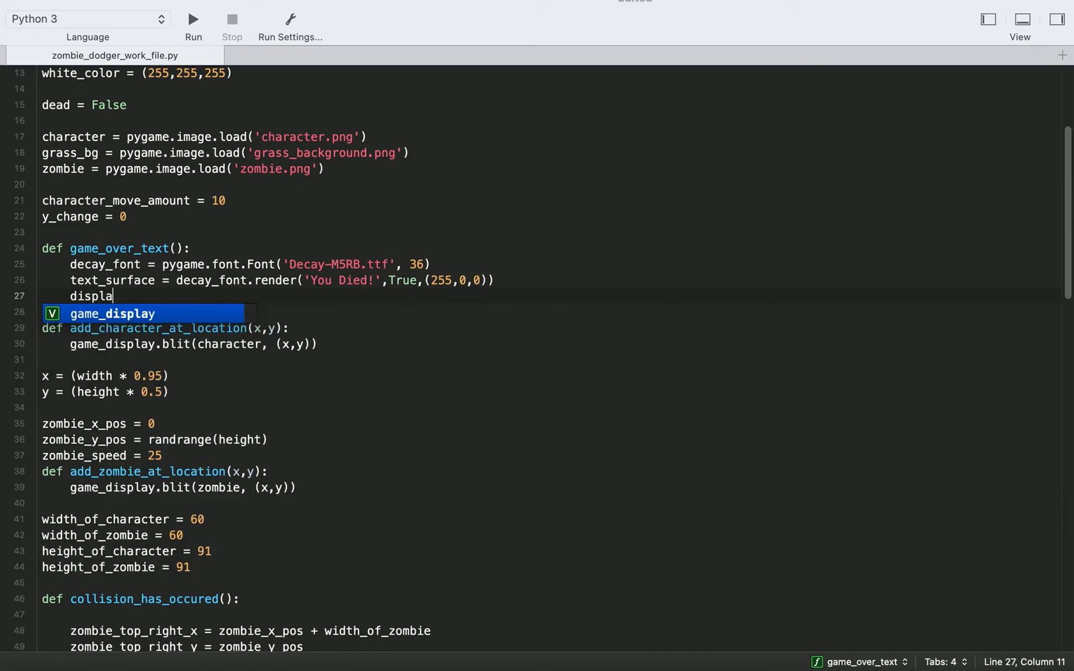
pyautogui.press('Tab')
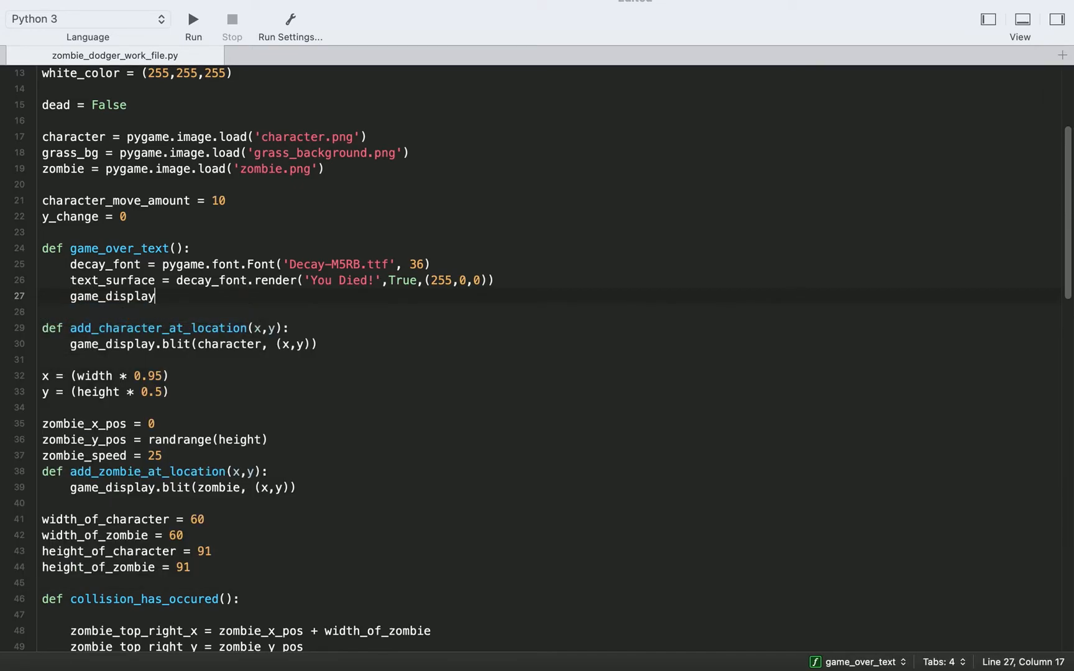
pyautogui.write('.blit()')
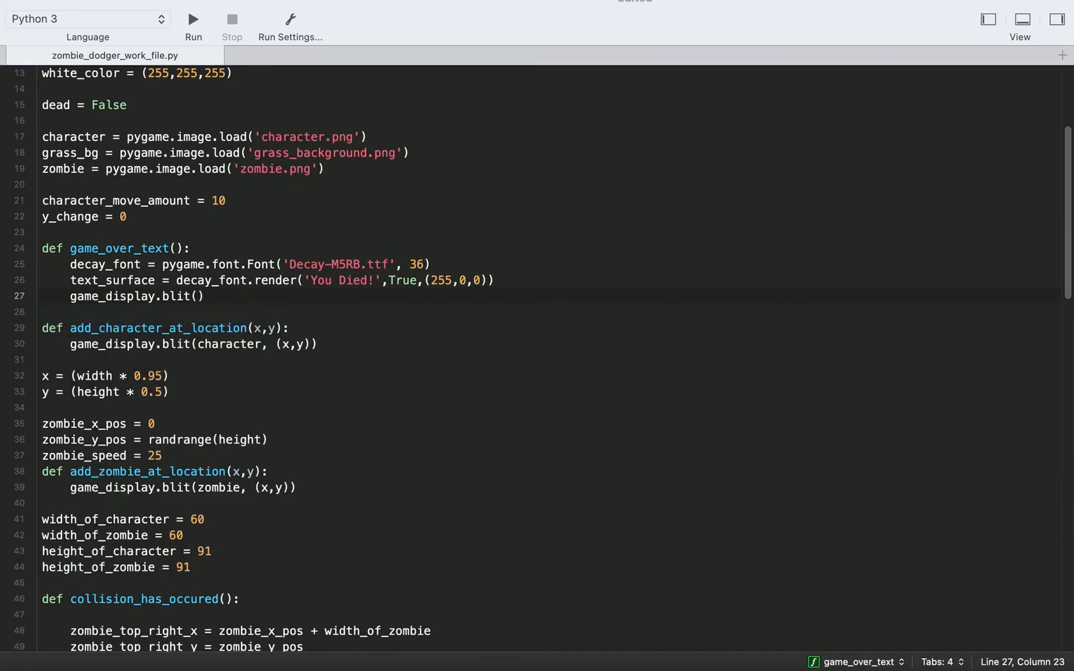
pyautogui.write('text')
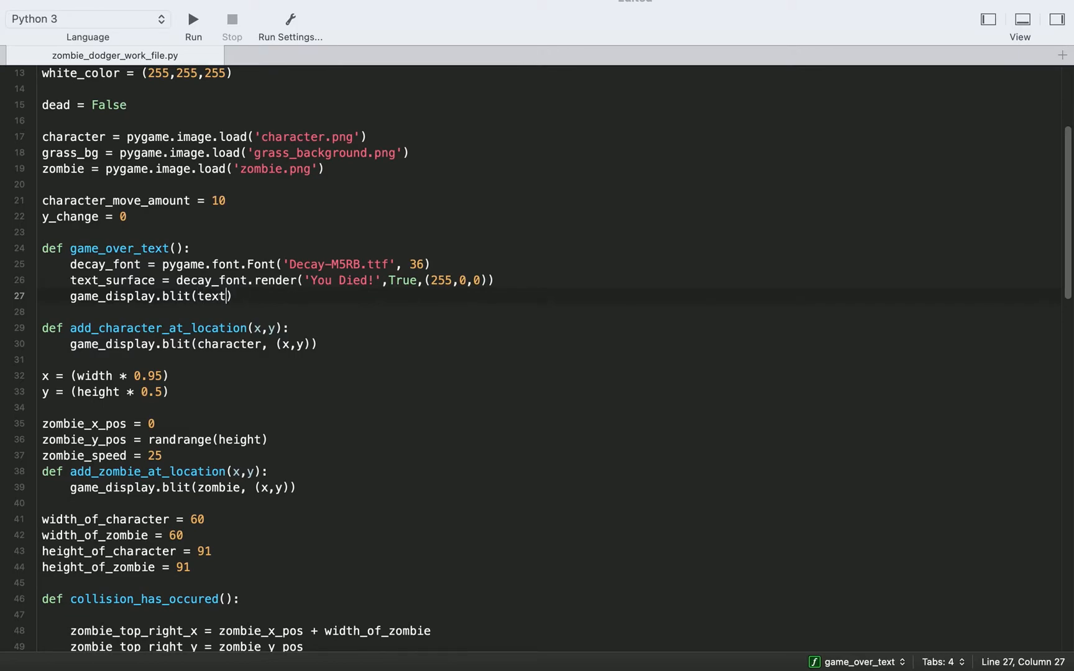
pyautogui.write('_surface)')
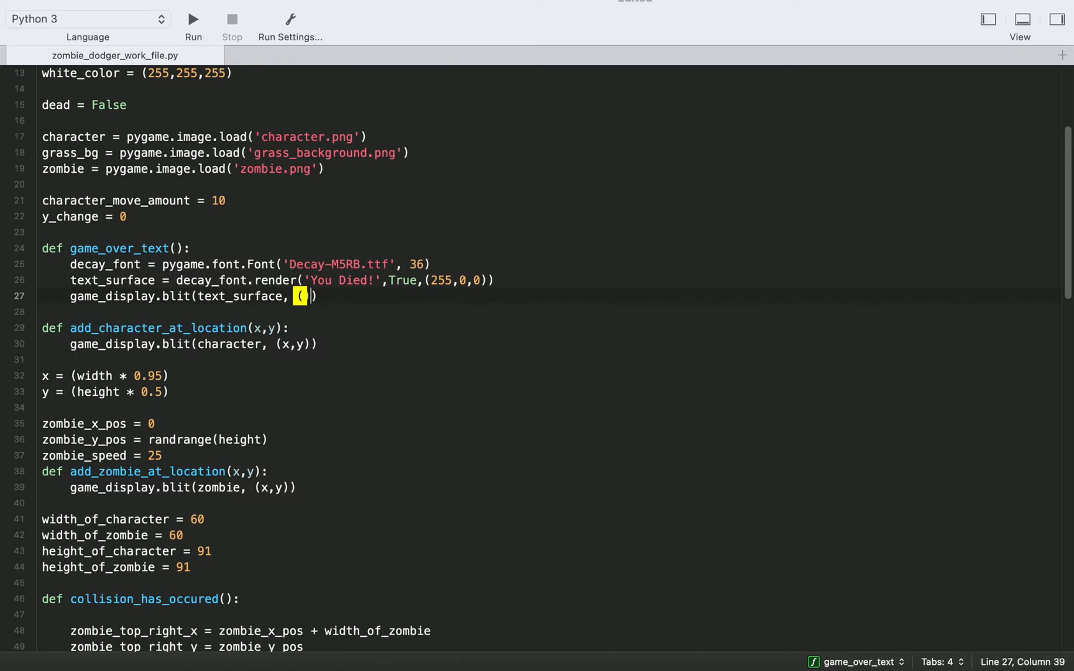
pyautogui.press('Backspace')
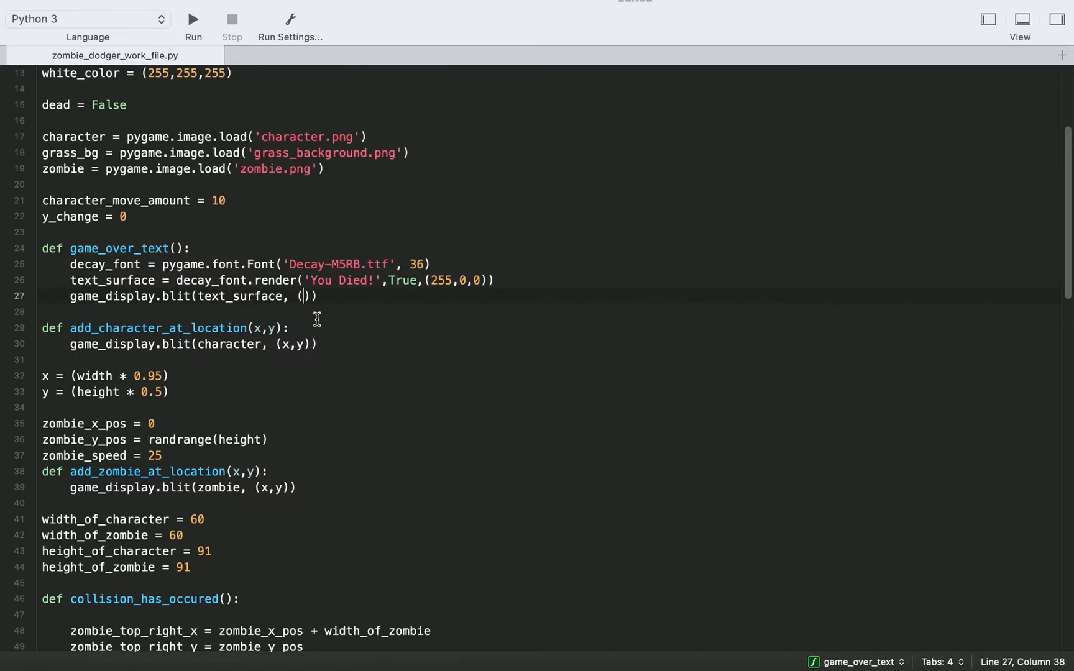
pyautogui.write('hei')
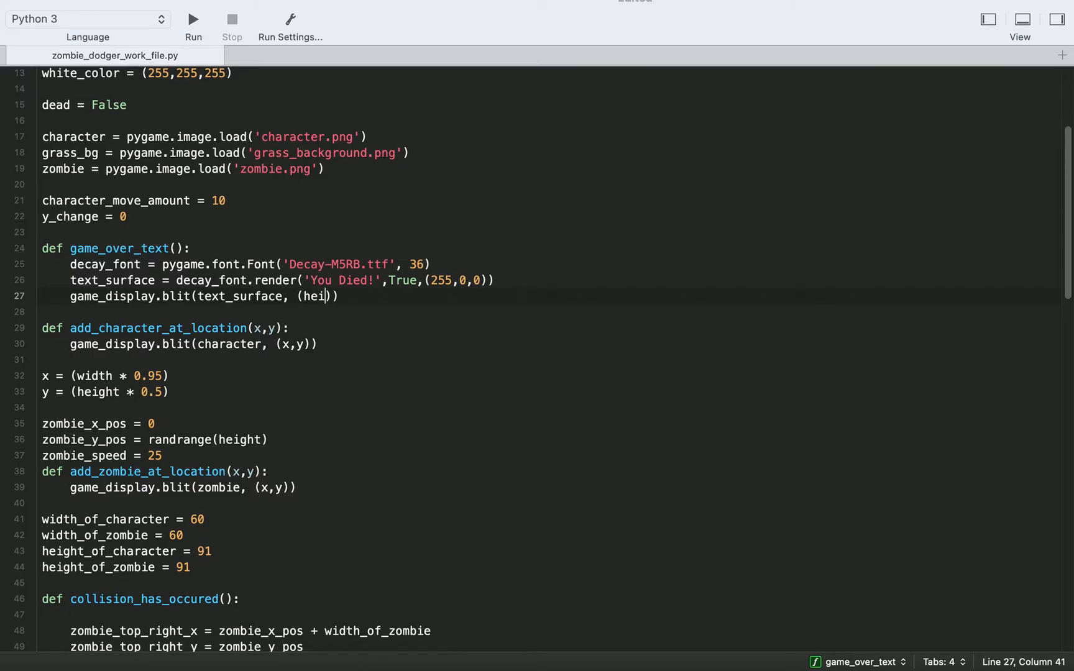
pyautogui.write('width')
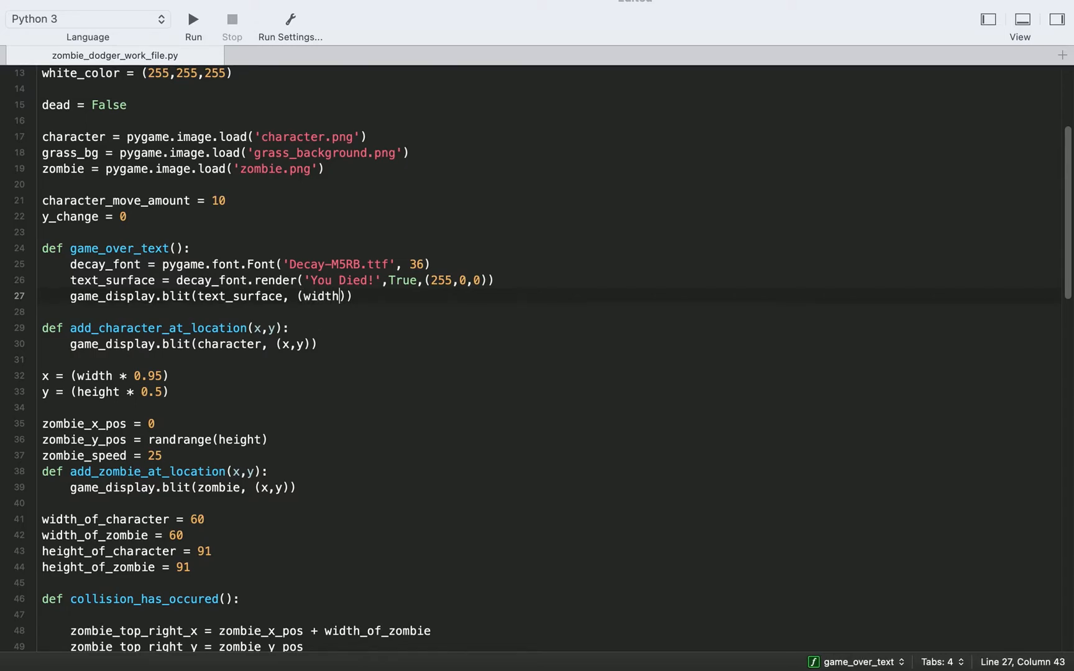
pyautogui.write('/4')
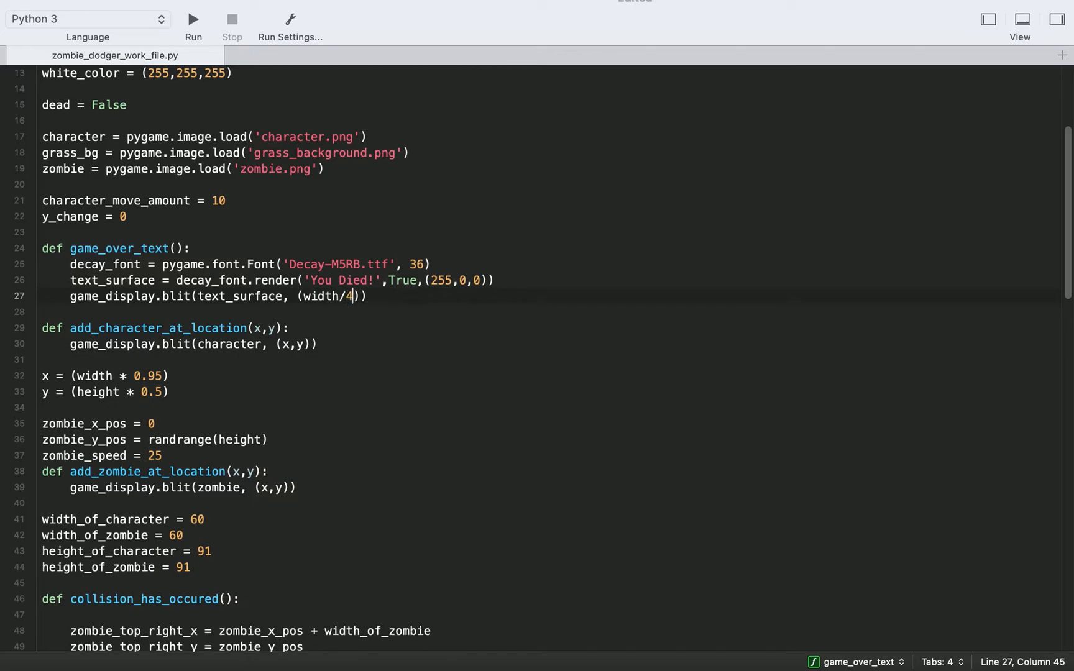
pyautogui.write(', height/2')
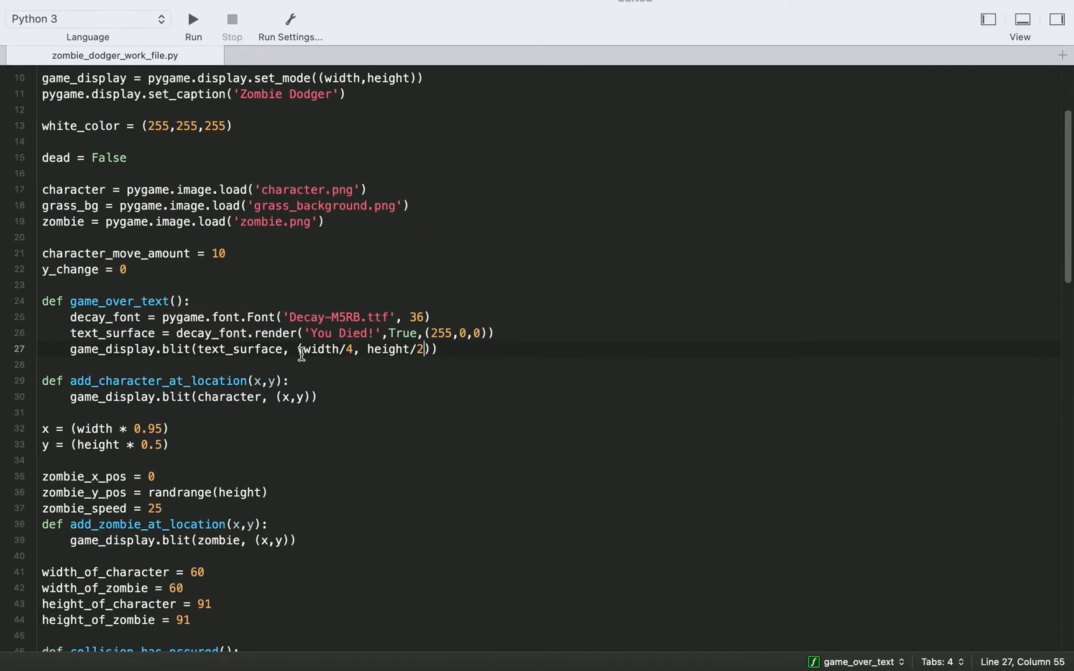
pyautogui.moveTo(305, 349); pyautogui.dragTo(424, 349)
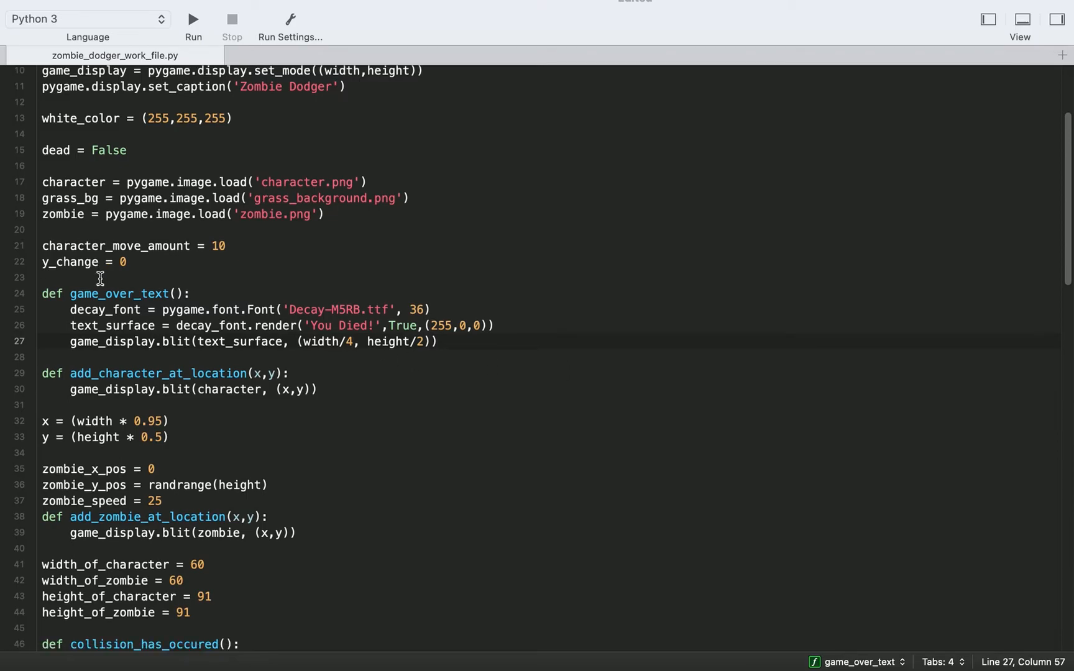
# Step: Call game_over_text() inside the collision check, before dead = True
pyautogui.scroll(-3)
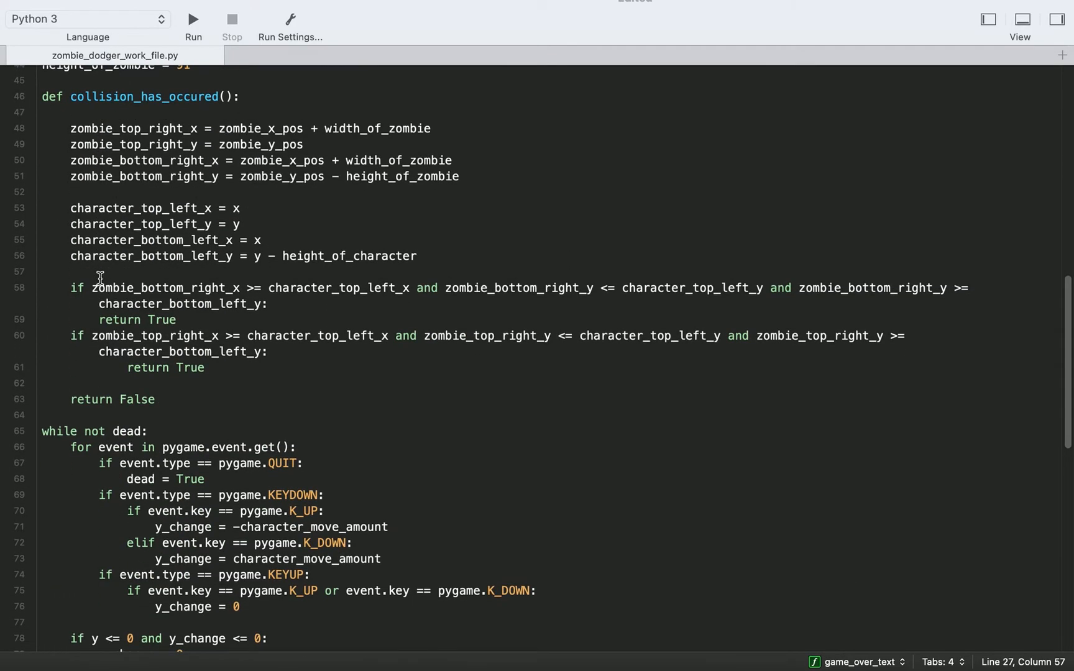
pyautogui.scroll(-3)
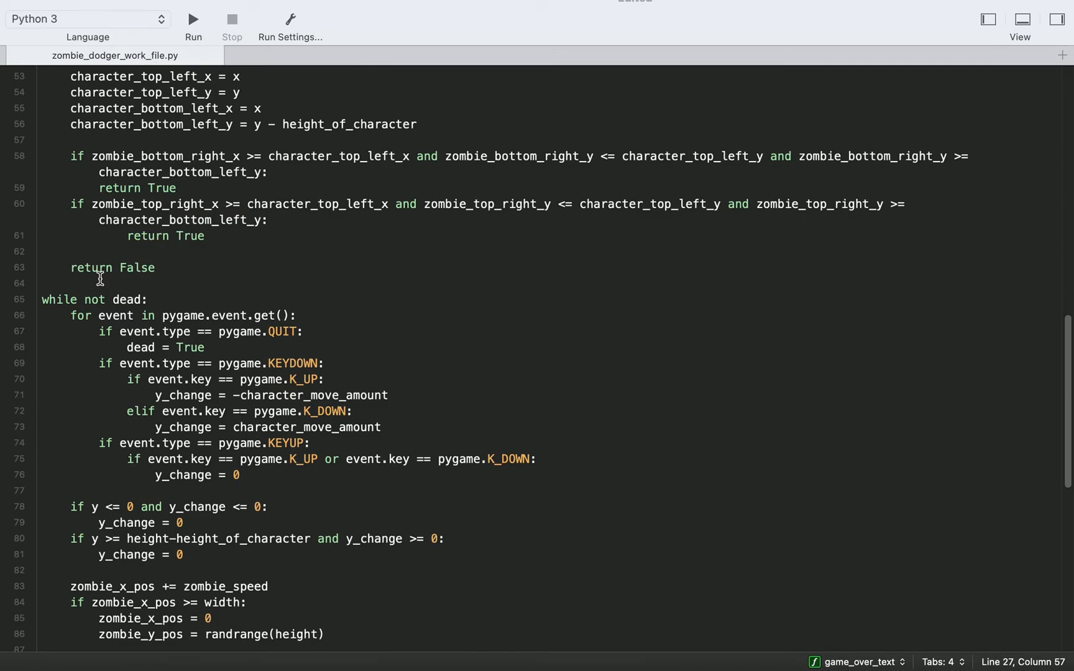
pyautogui.scroll(-3)
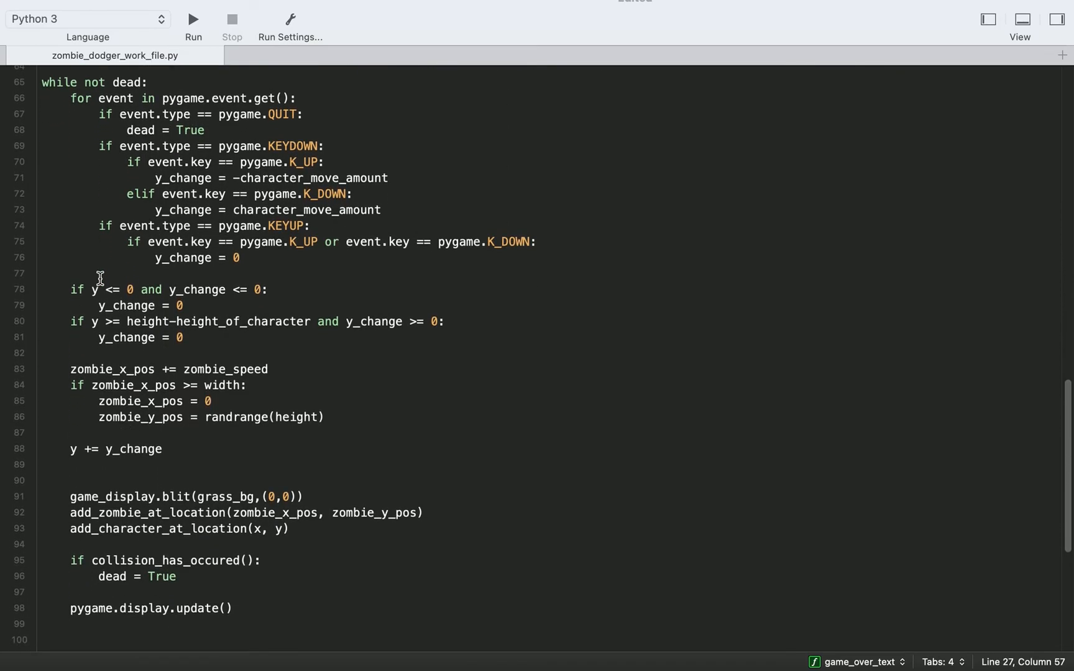
pyautogui.scroll(-3)
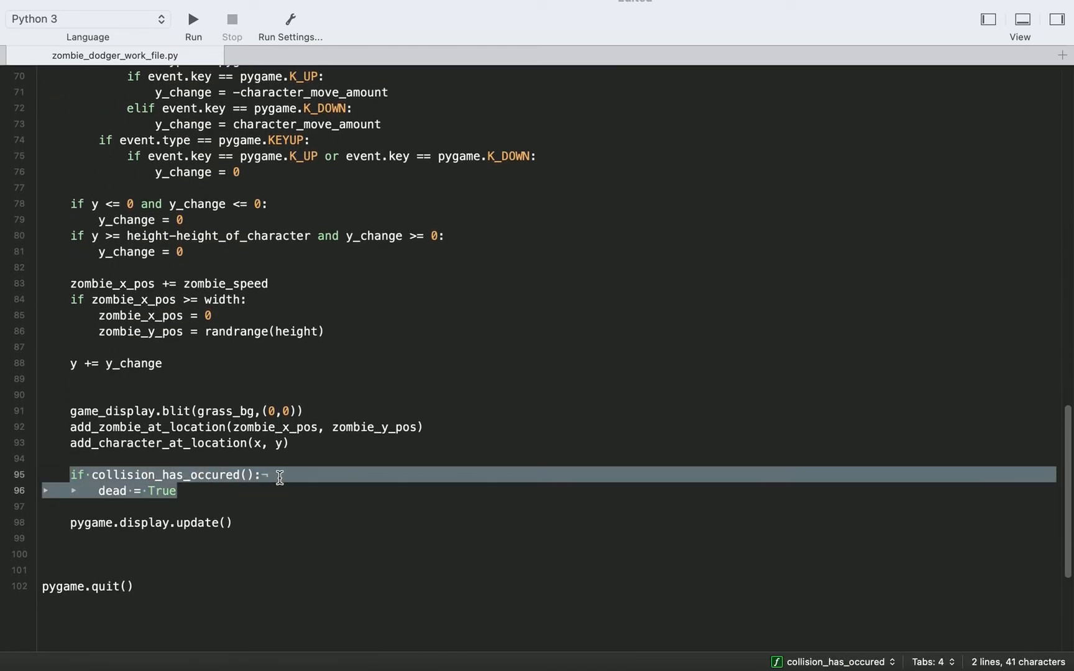
pyautogui.press('enter')
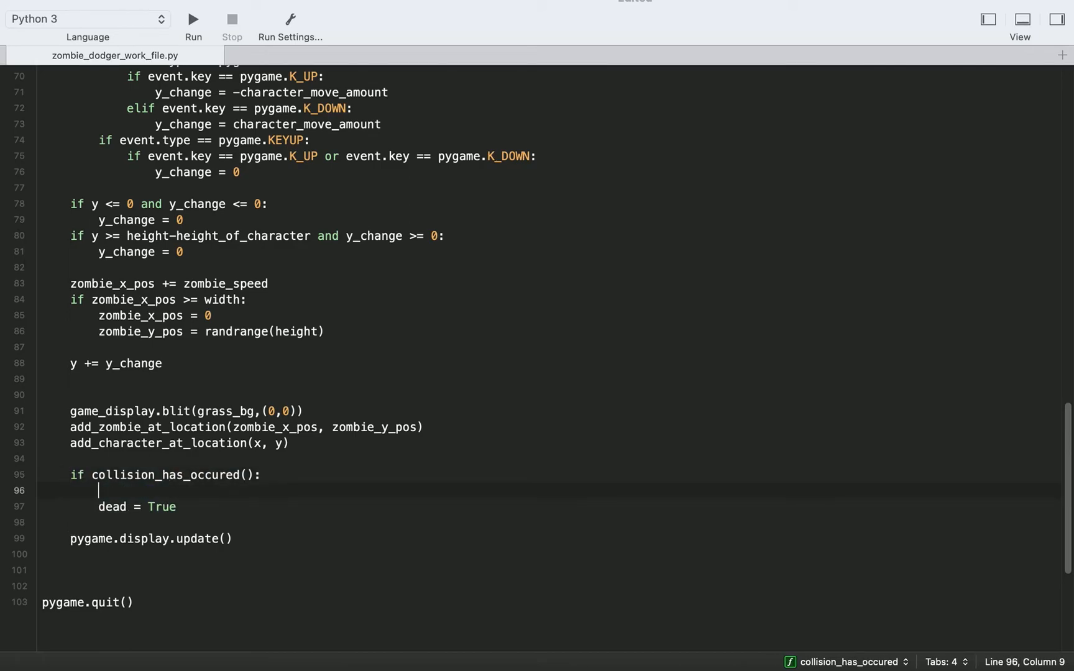
pyautogui.write('game_over_text(')
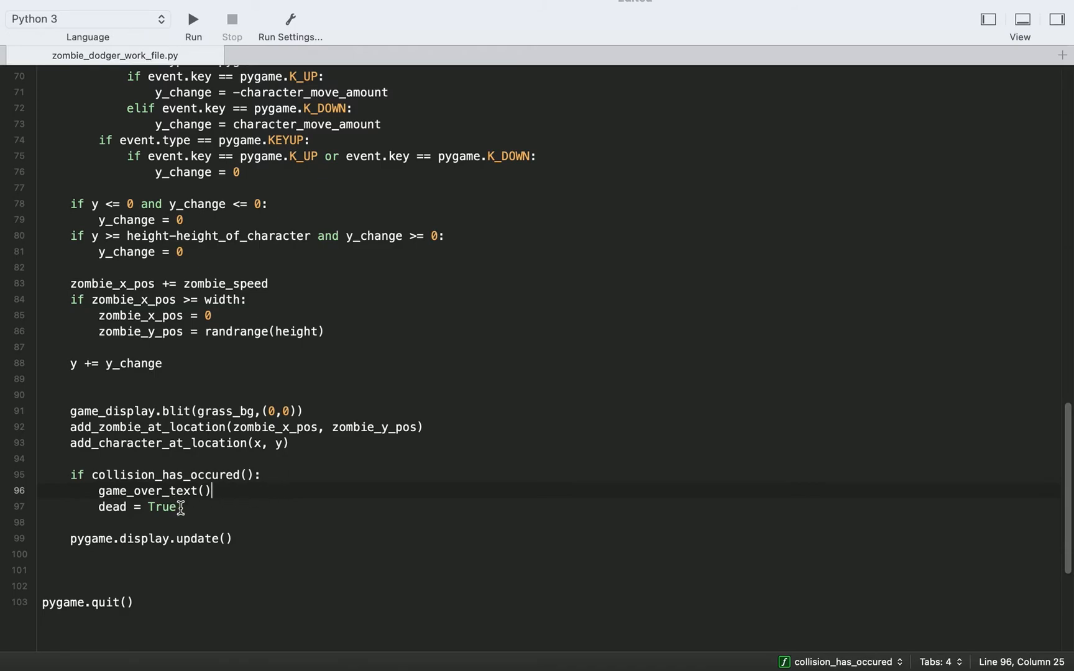
pyautogui.click(98, 507)
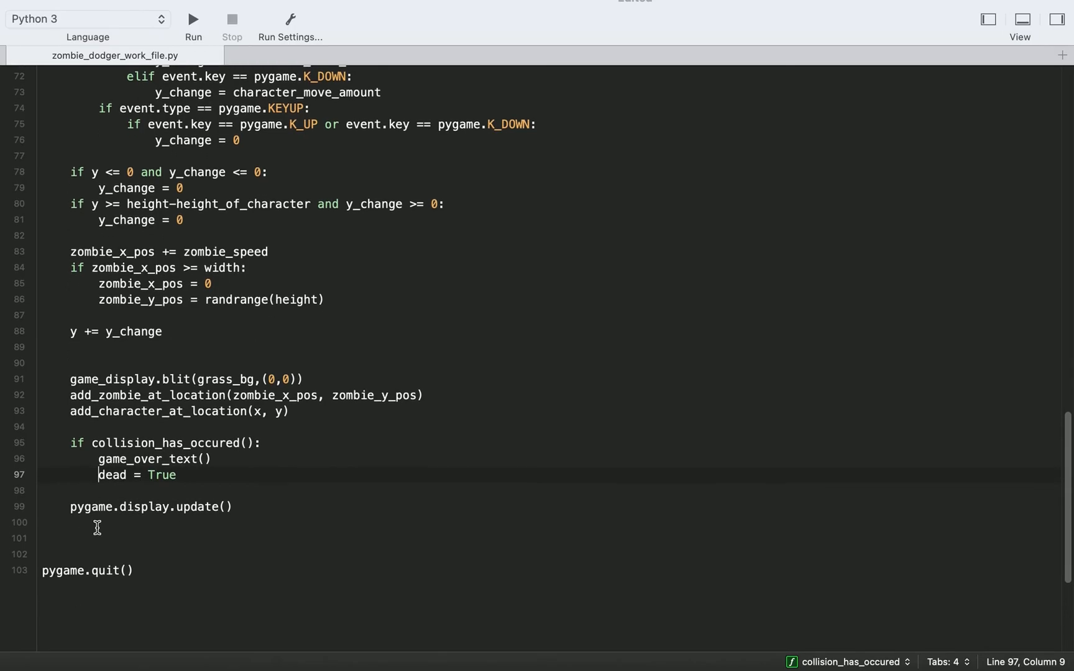
pyautogui.click(40, 570)
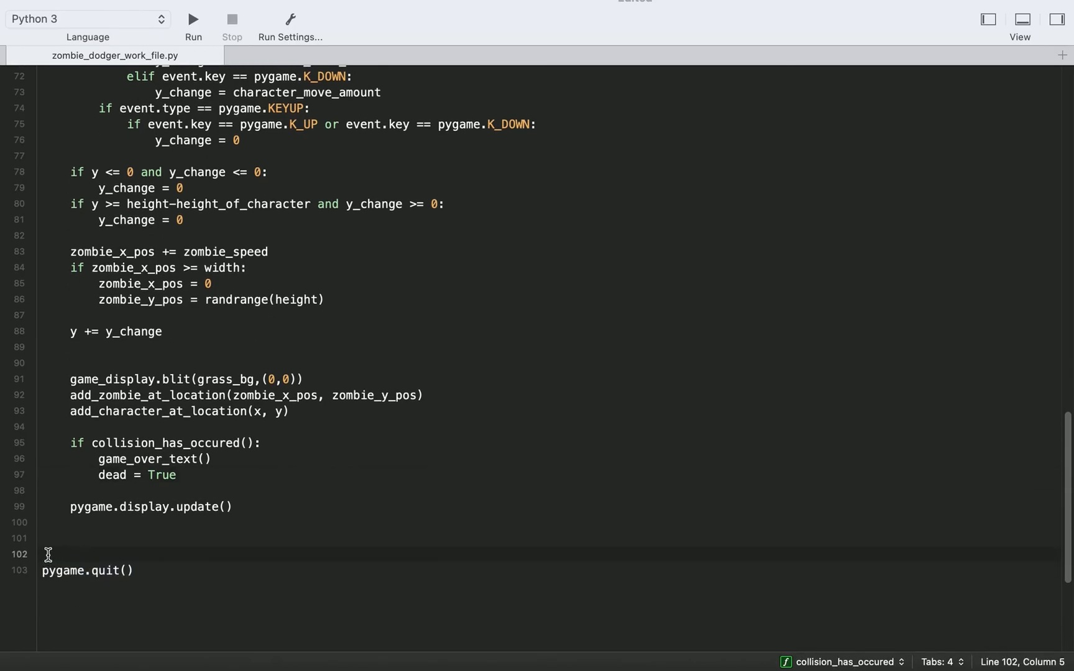
# Step: Add time.sleep(3) just above pygame.quit()
pyautogui.write('time.slee')
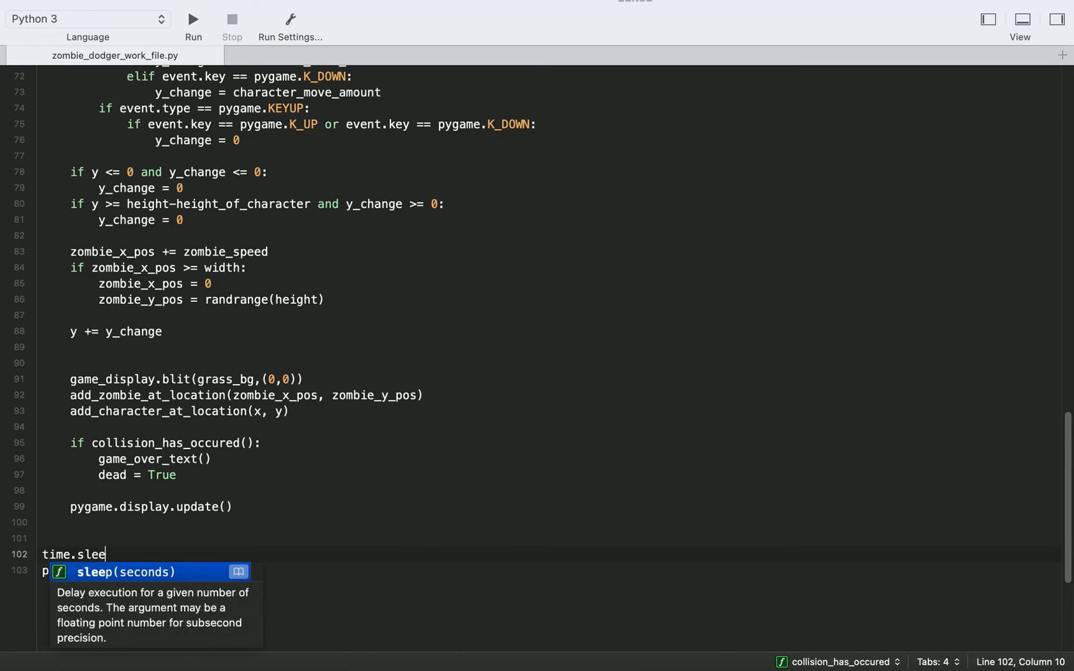
pyautogui.write('p(3')
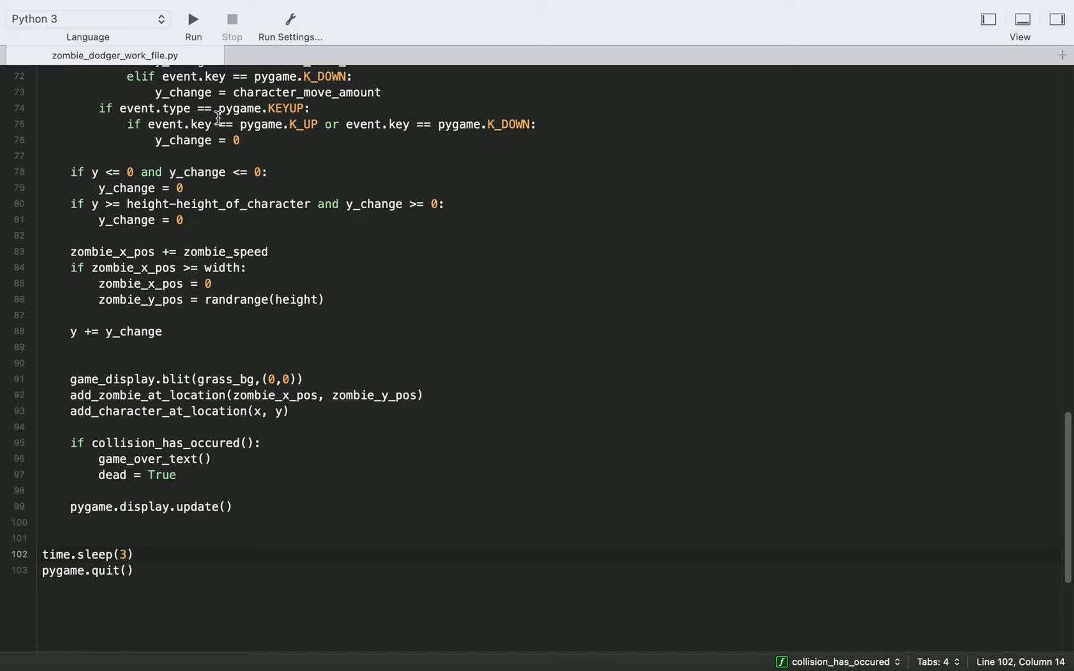
# Step: Run Zombie Dodger and bring its window forward to watch the collision
pyautogui.click(193, 18)
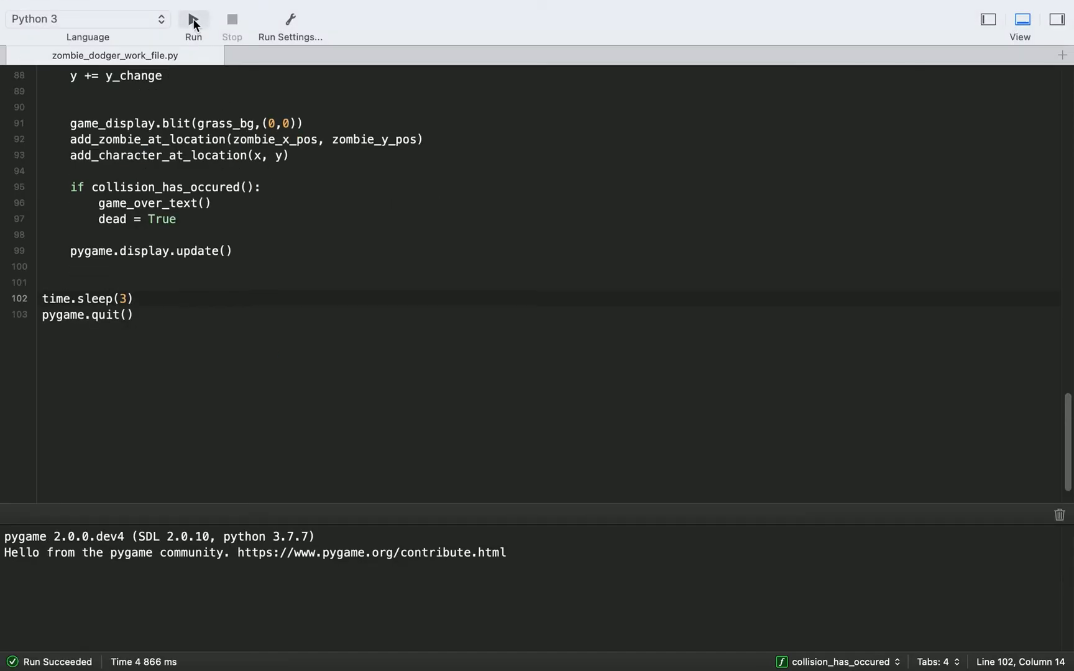
pyautogui.click(193, 19)
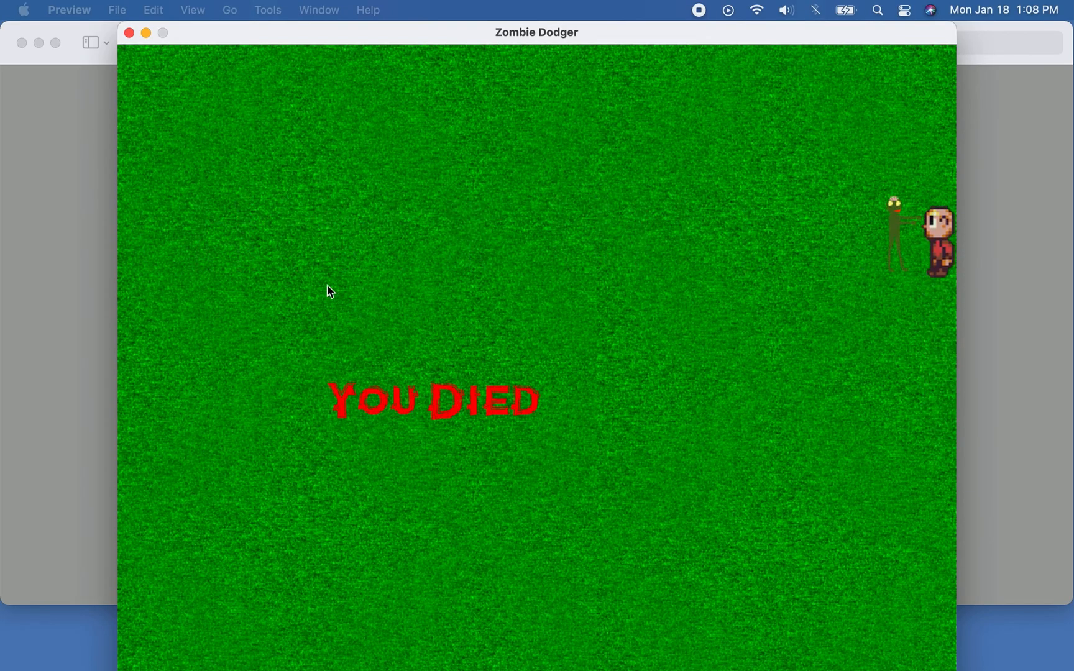
pyautogui.moveTo(569, 372)
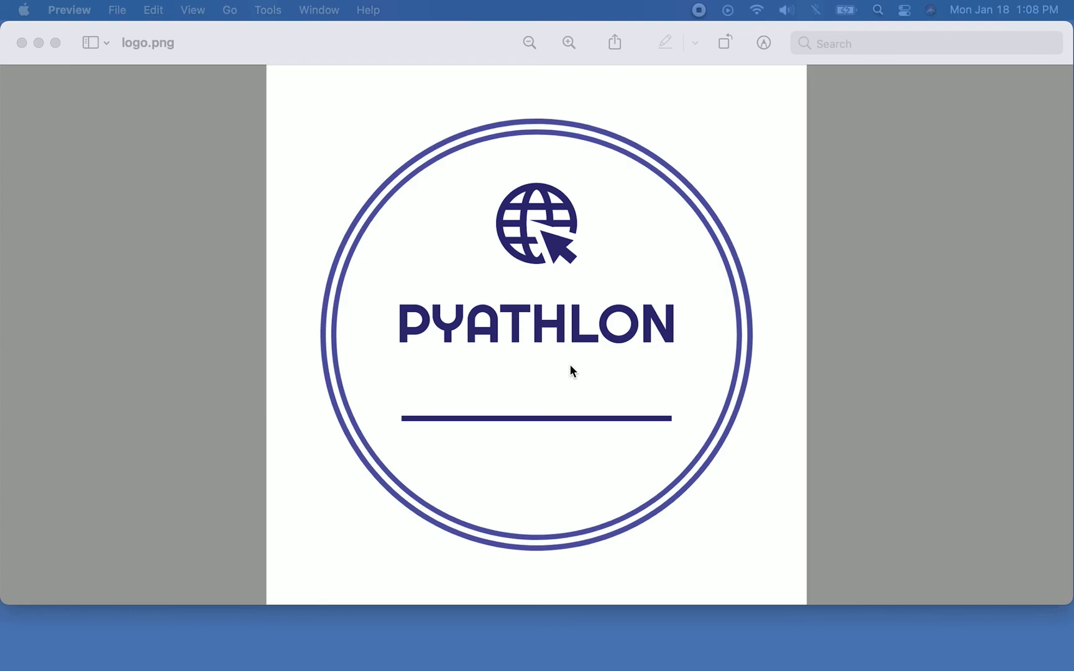
pyautogui.moveTo(702, 103)
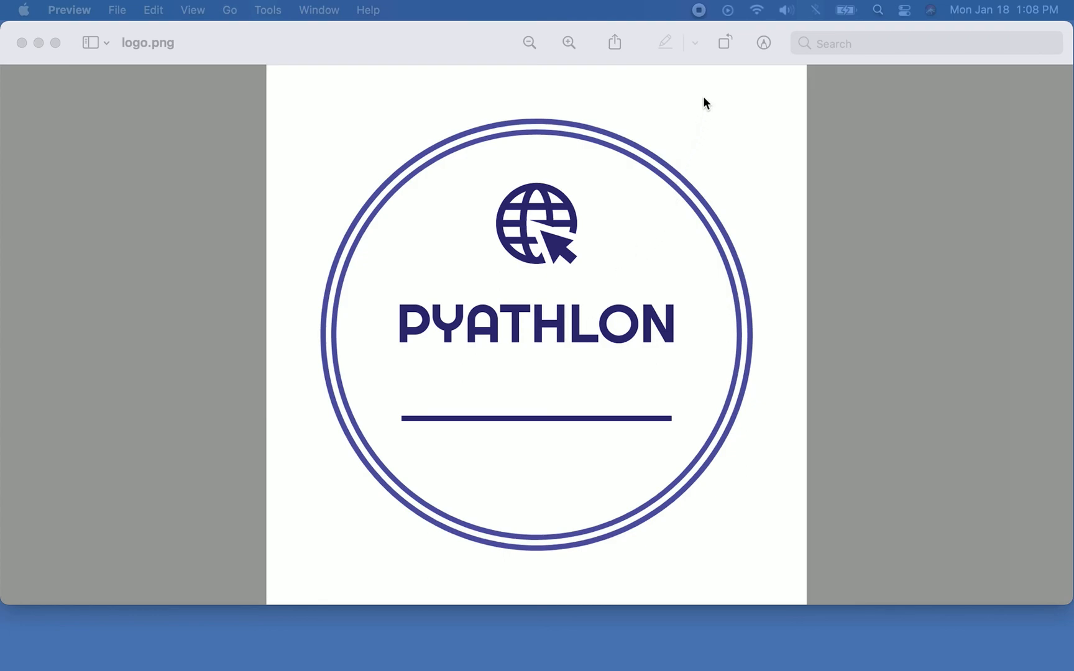